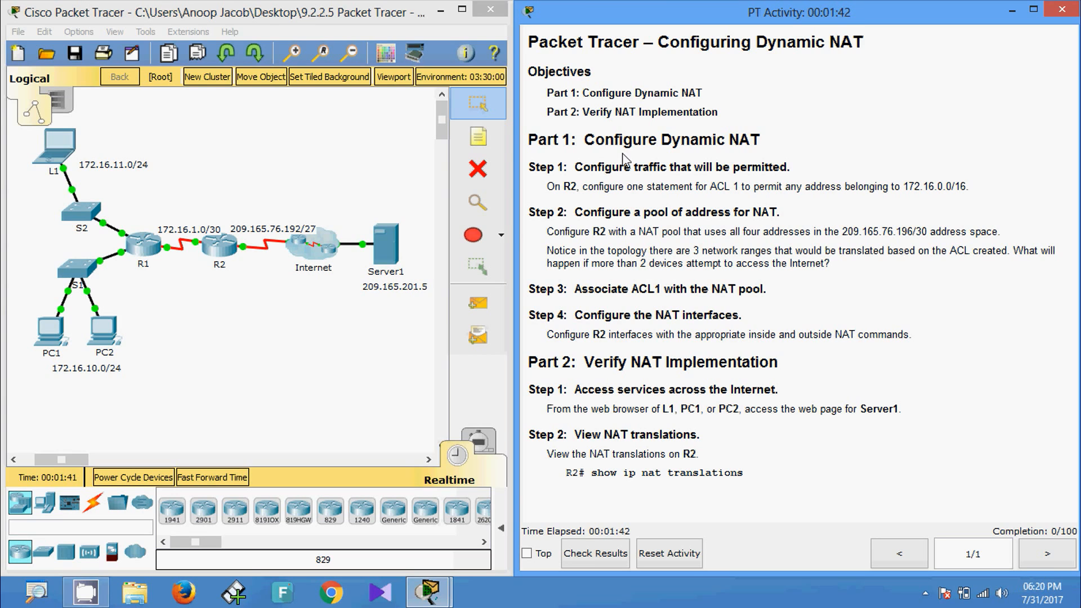
mouse_move(742, 113)
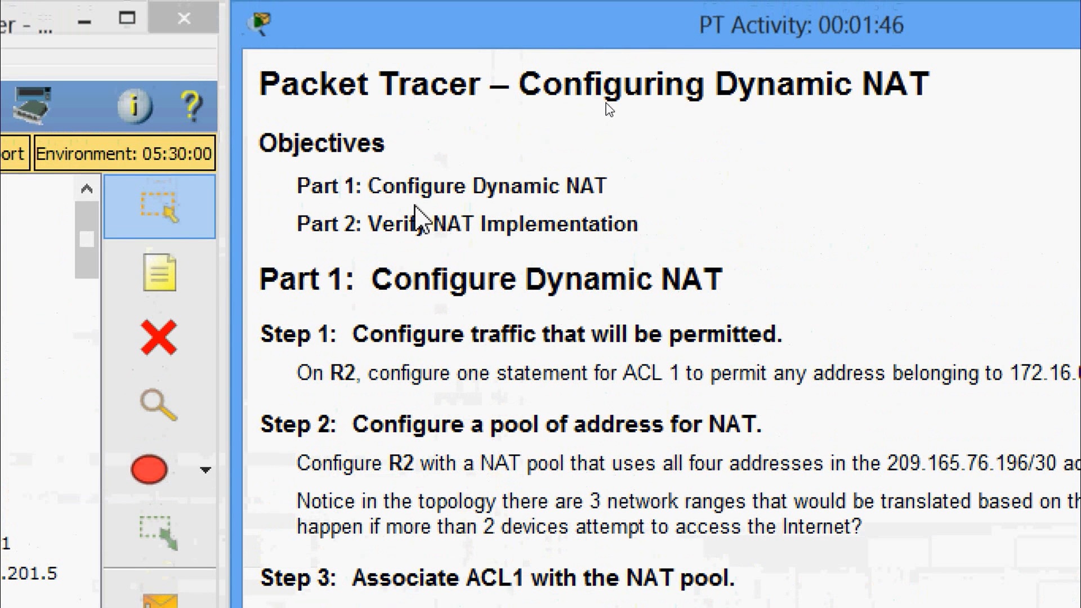
mouse_move(662, 108)
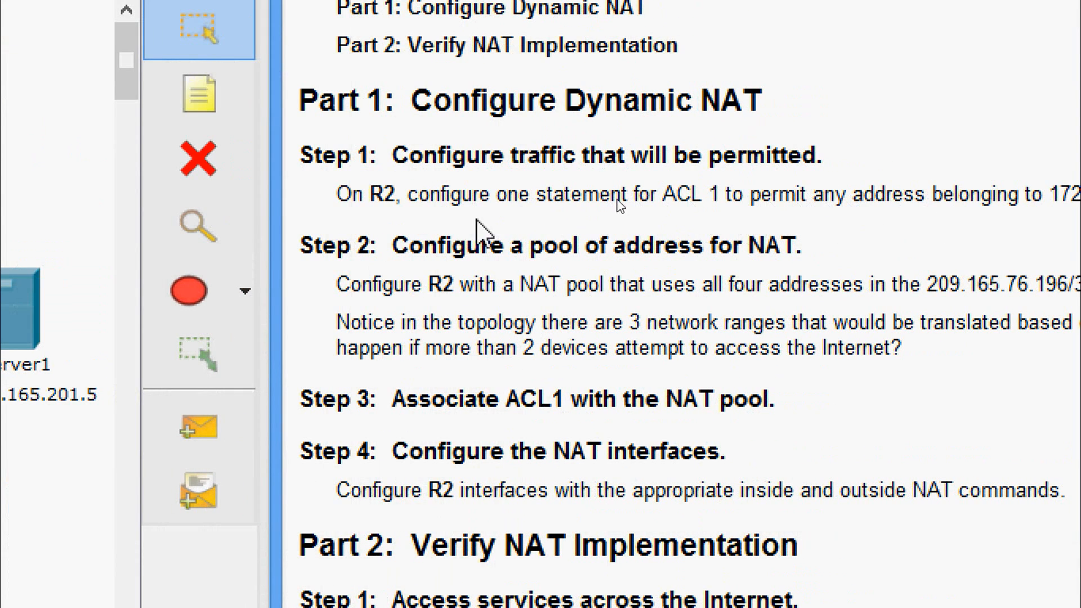
mouse_move(699, 203)
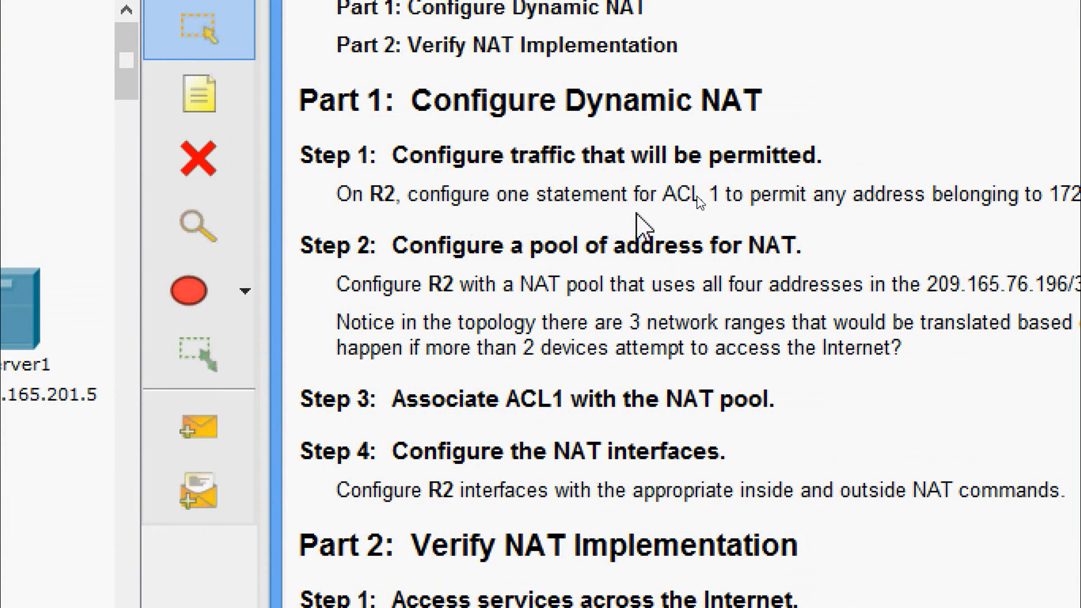
mouse_move(755, 228)
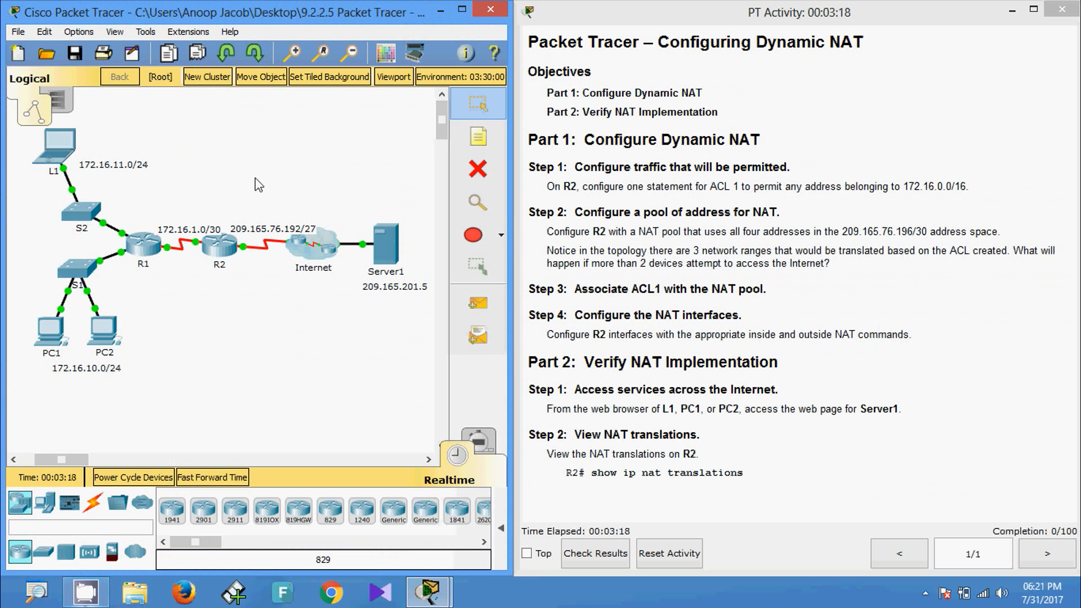
- Open R2's CLI and enter global configuration mode with conf
double_click(219, 245)
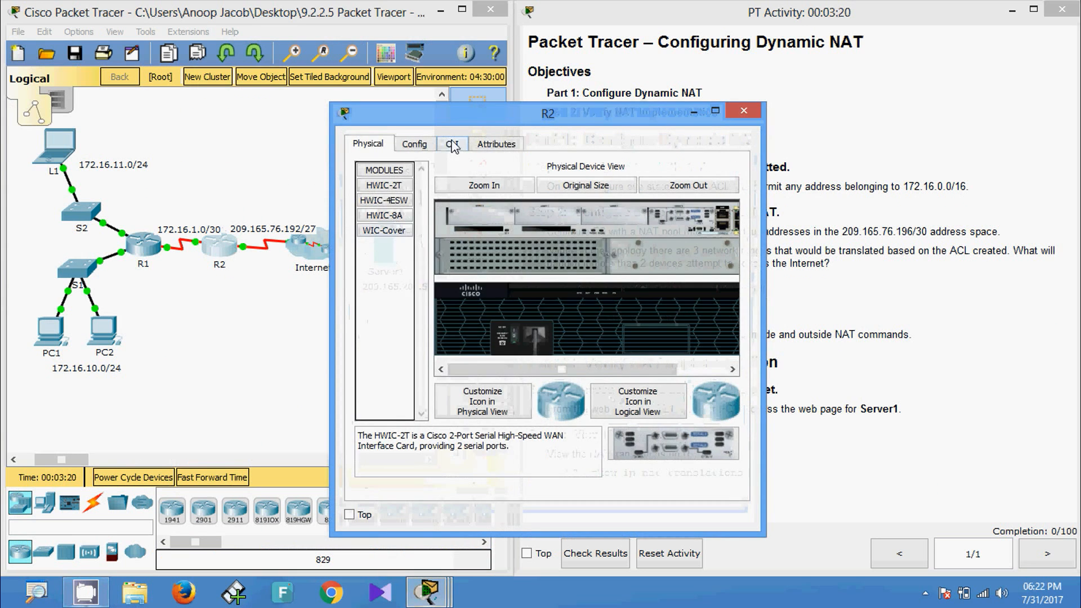
left_click(452, 144)
type("enable")
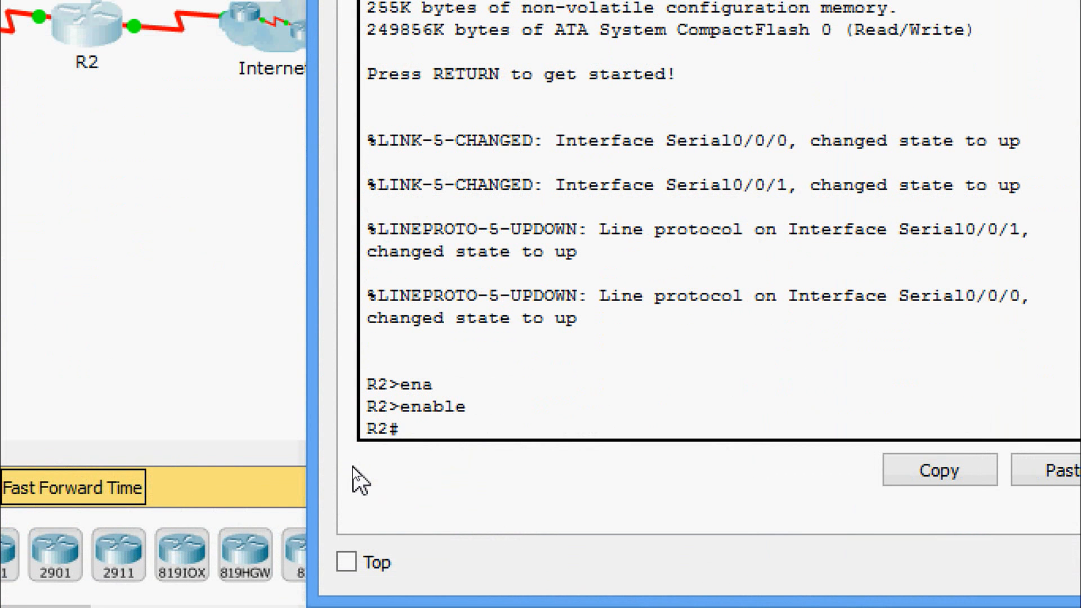
type("conf")
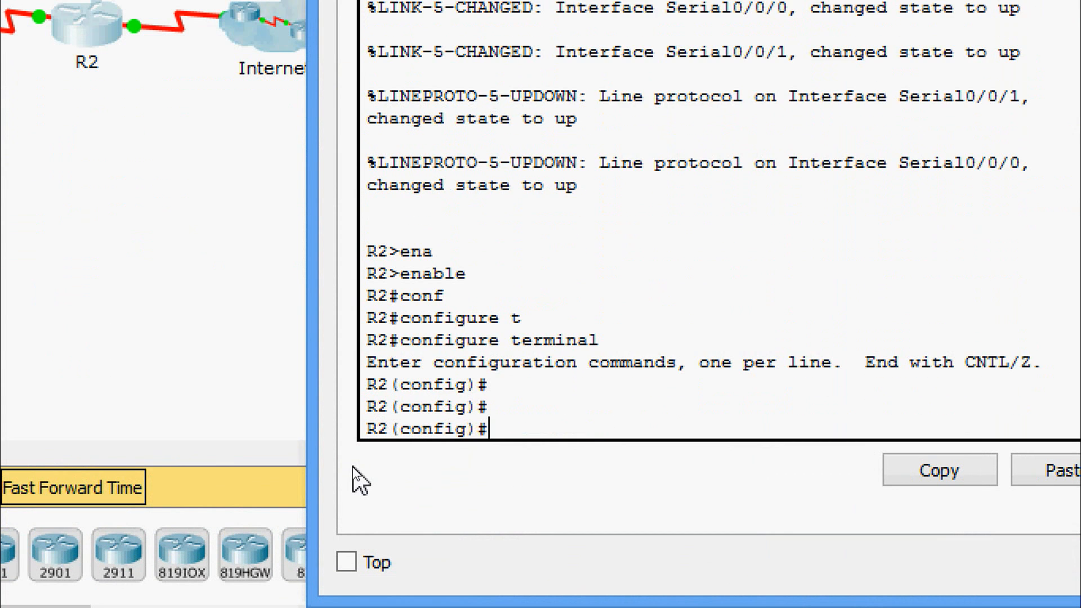
- Enter 'access-list 1 permit 172.16.0.0 0.0.255.255' on R2
type("access-list")
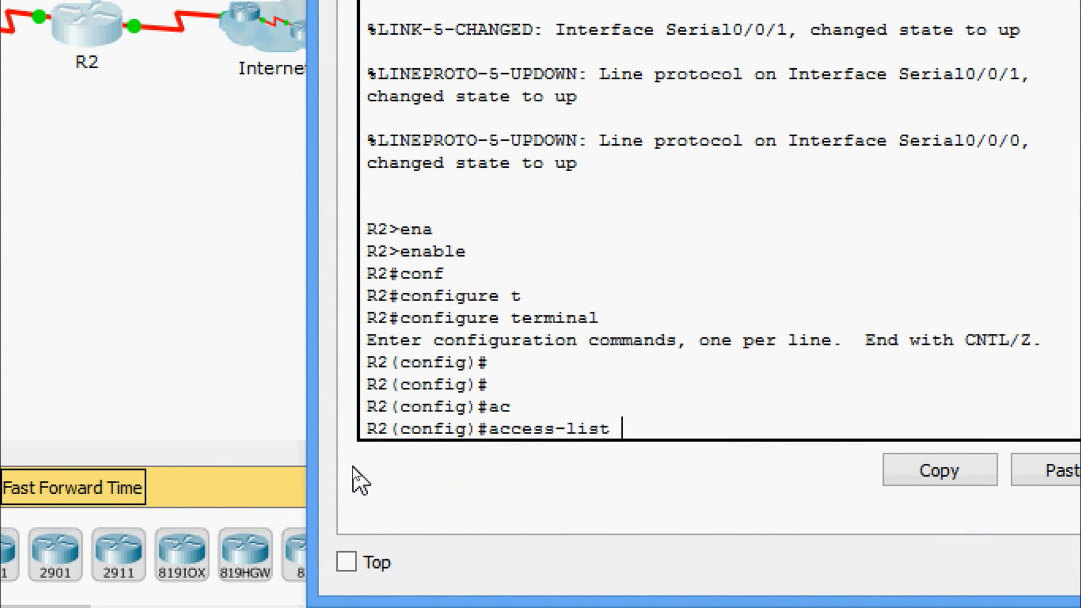
type("1 permit")
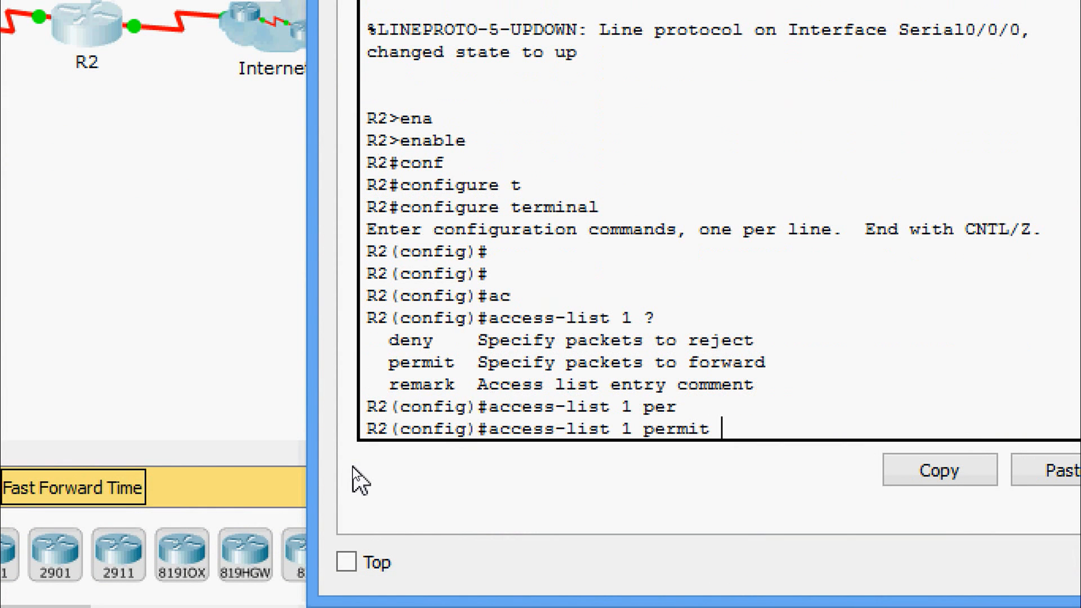
type("1")
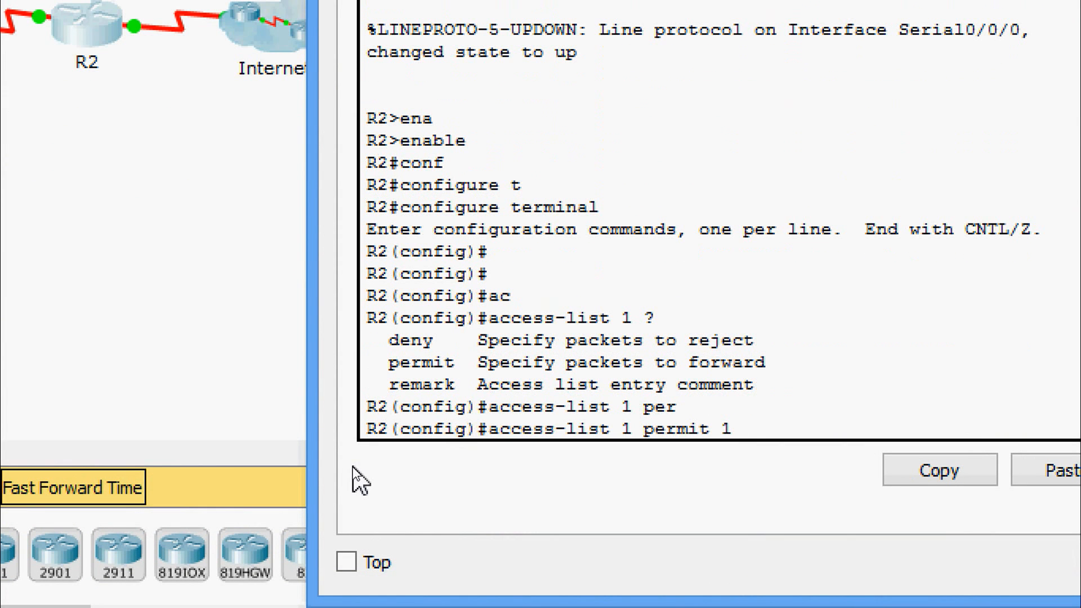
type("72.16.")
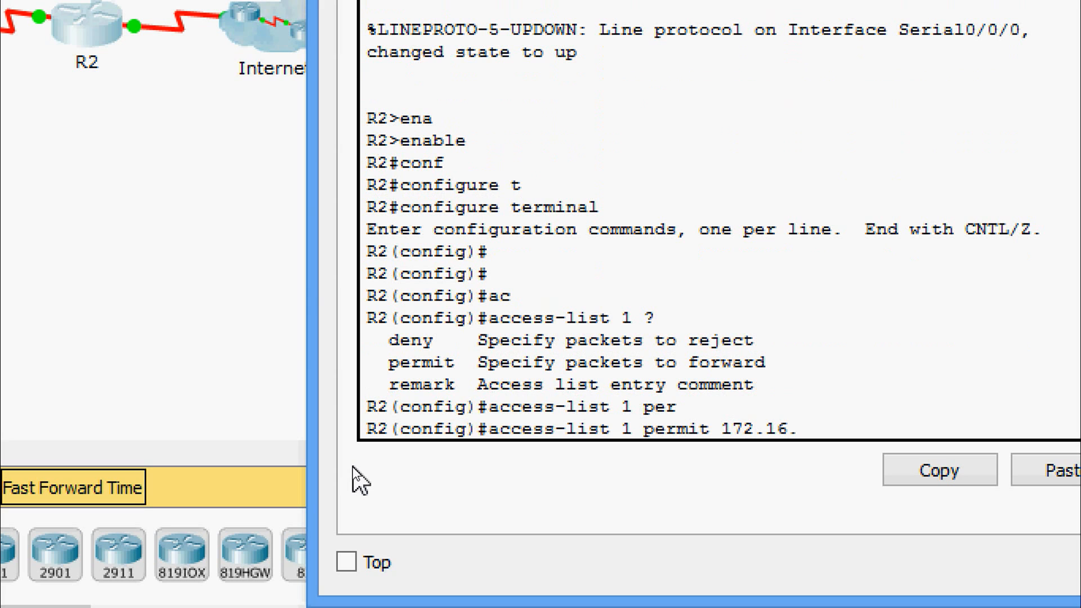
type("0.0")
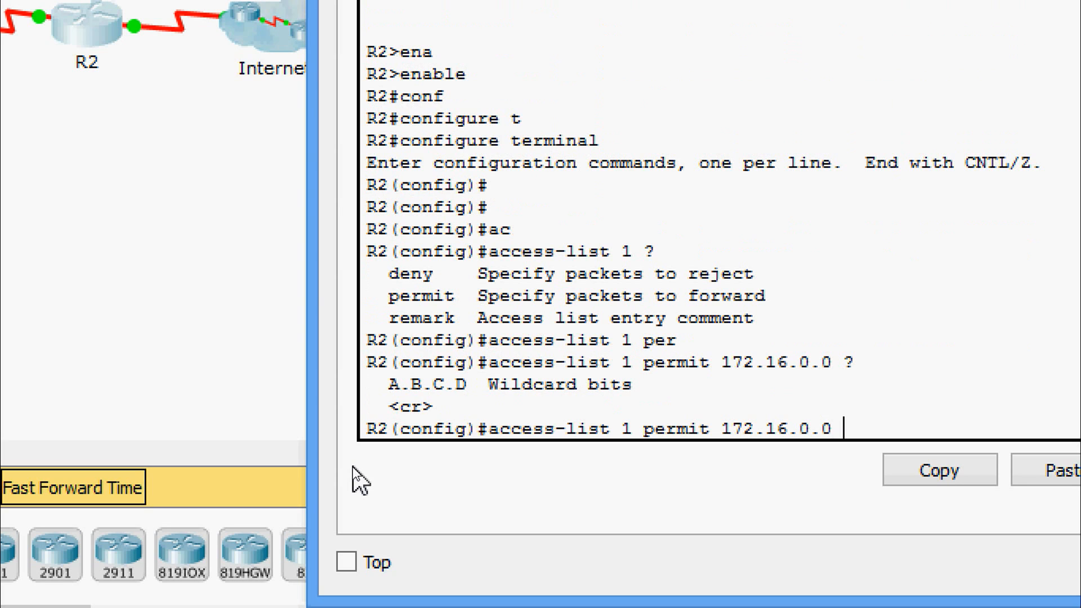
type("0.")
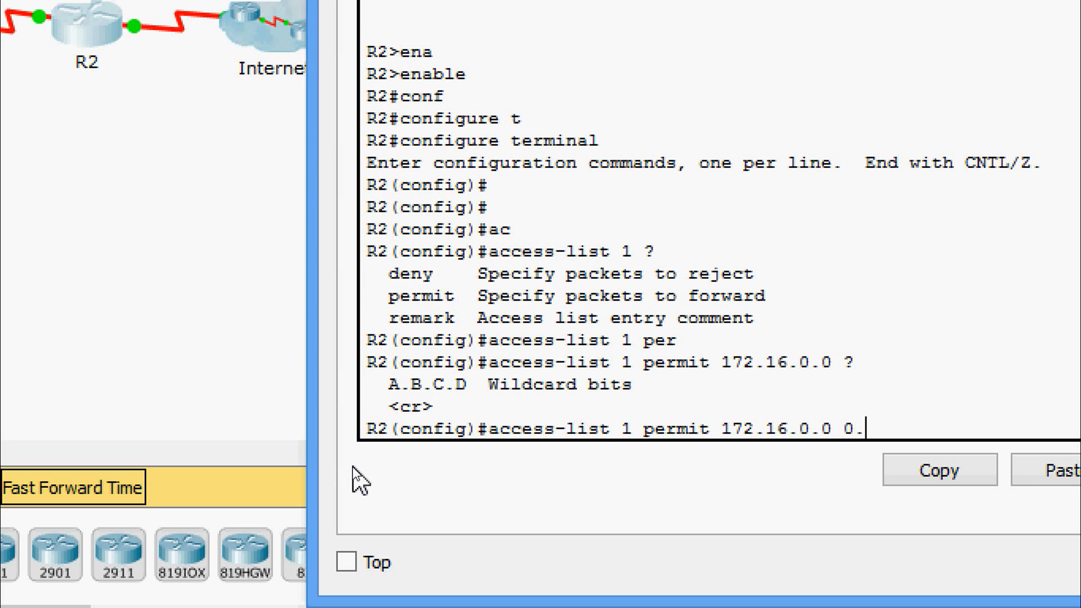
type("0.255")
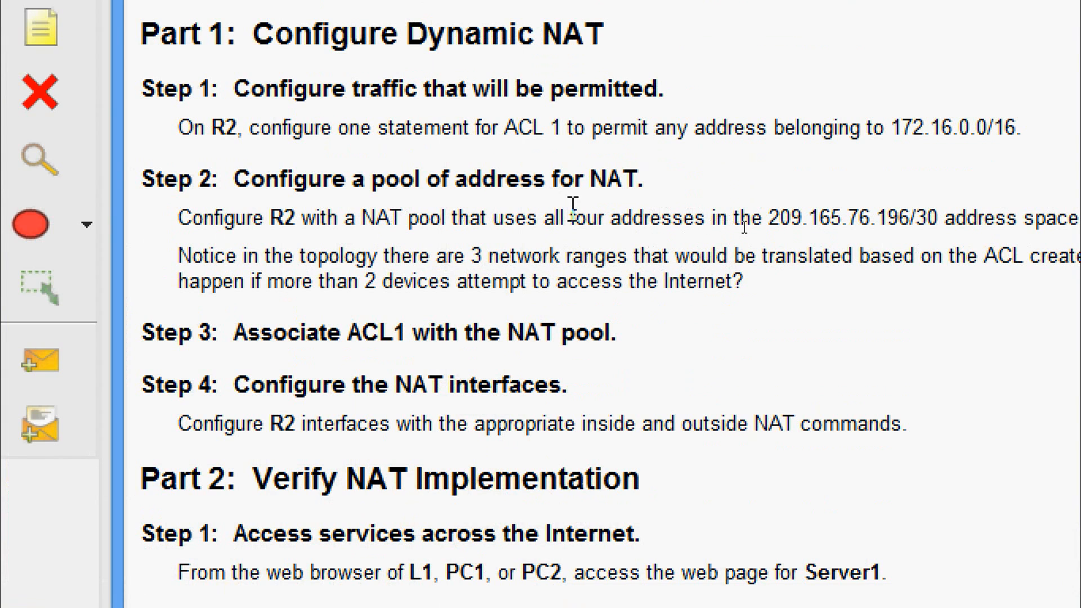
mouse_move(334, 248)
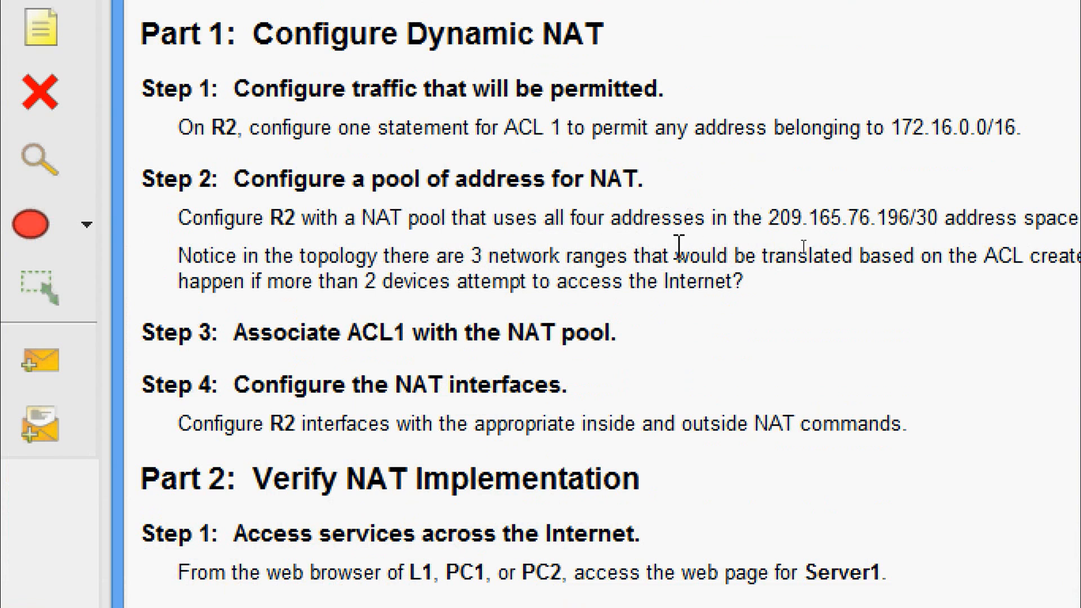
mouse_move(866, 248)
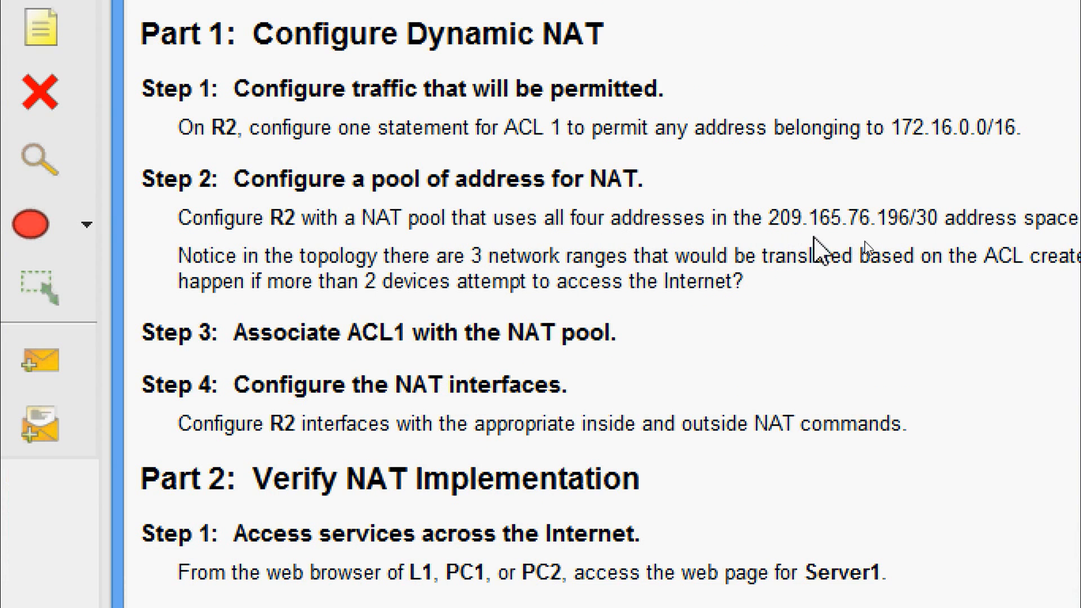
mouse_move(889, 249)
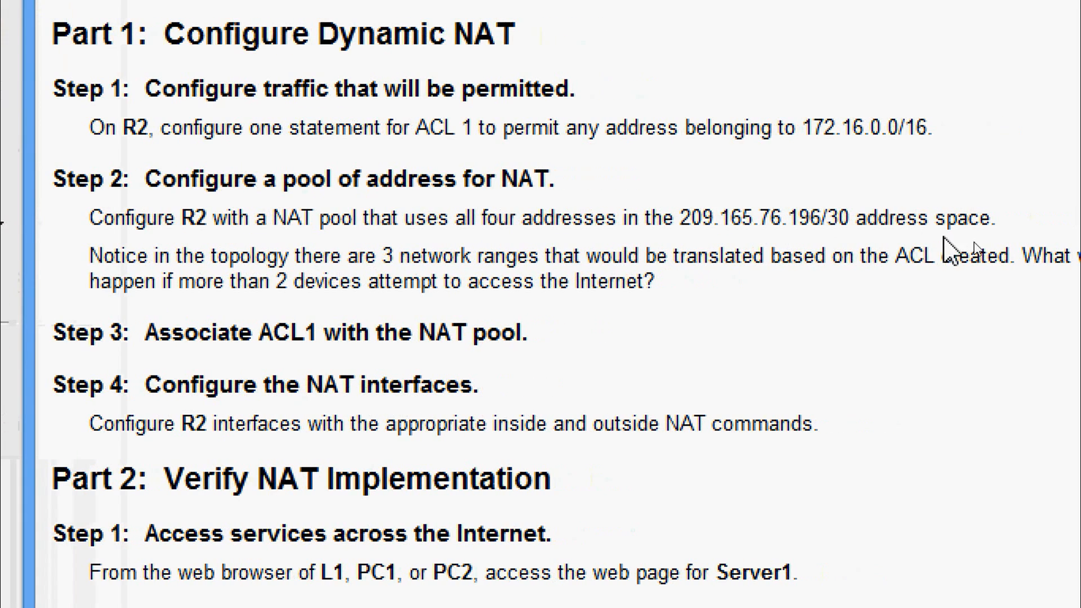
mouse_move(900, 245)
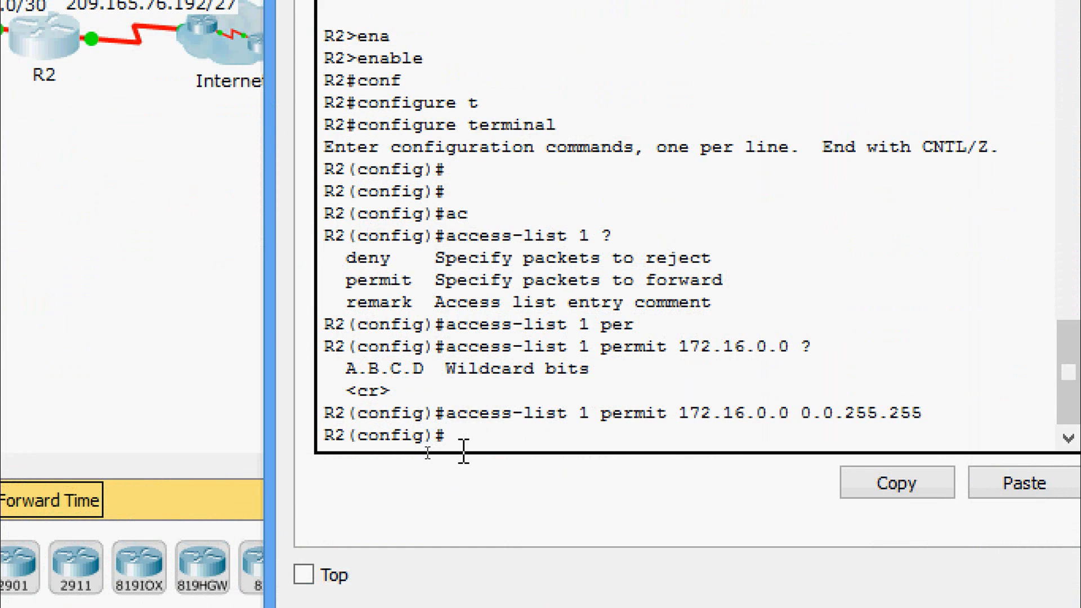
- Enter 'ip nat pool NATPOOL 209.165.76.196 209.165.76.199 netmask 255.255.255.252' on R2
type("ip")
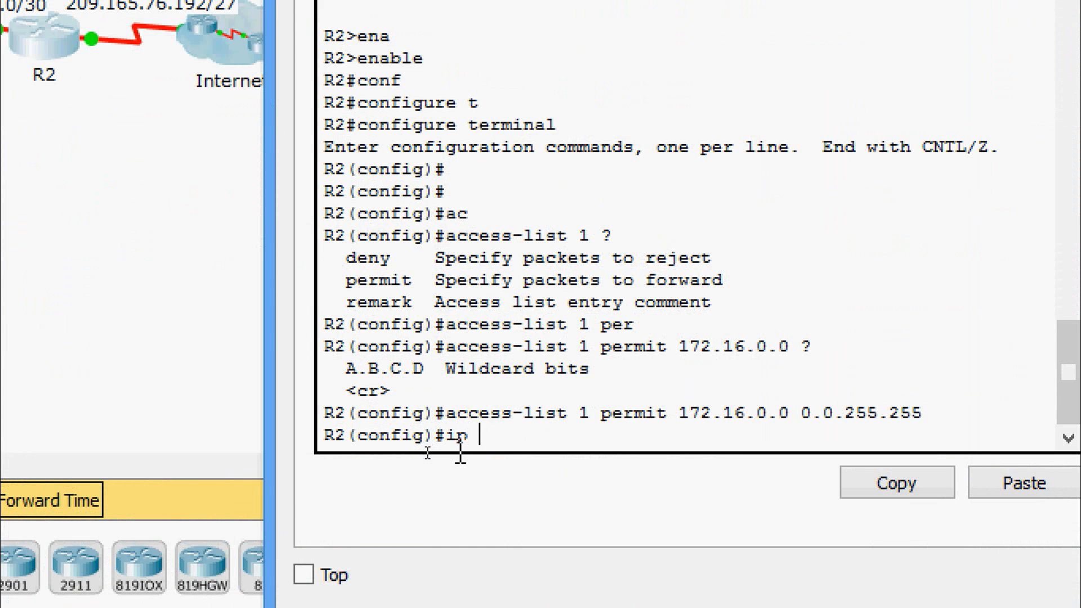
type("nat")
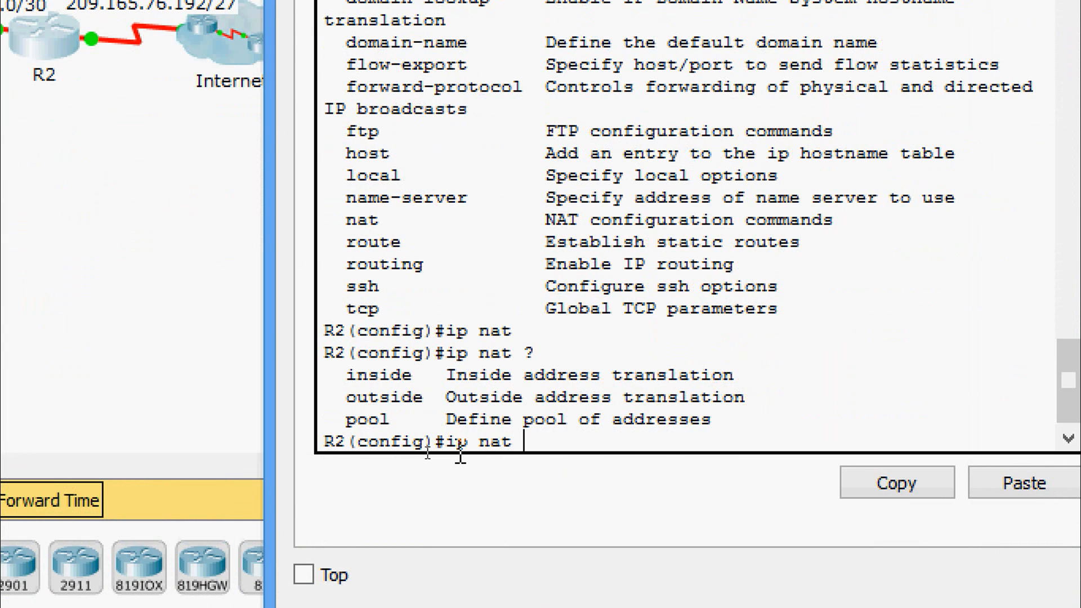
type("pool")
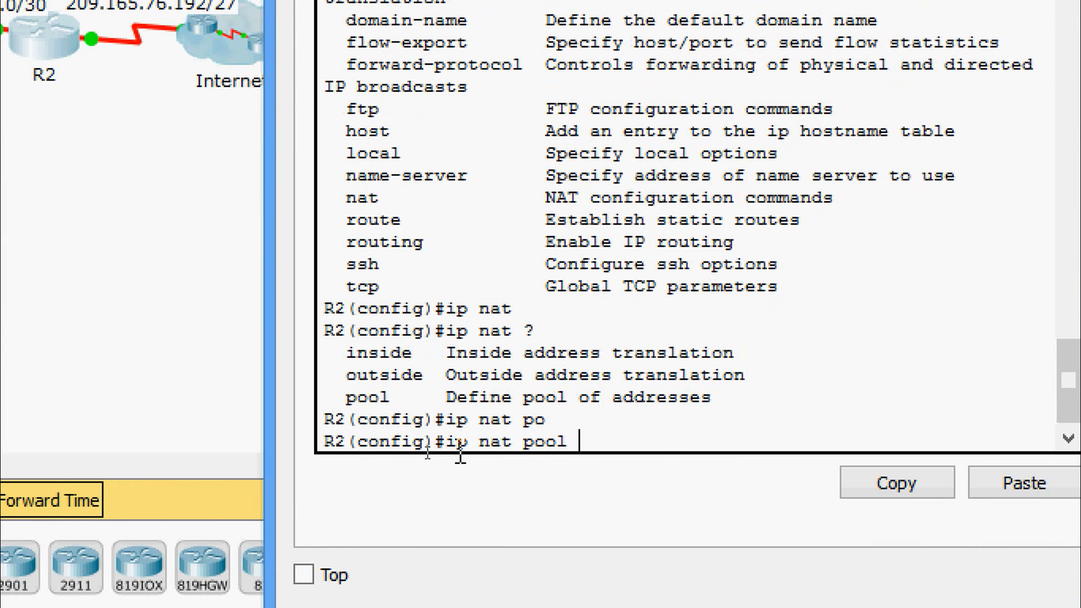
type("?")
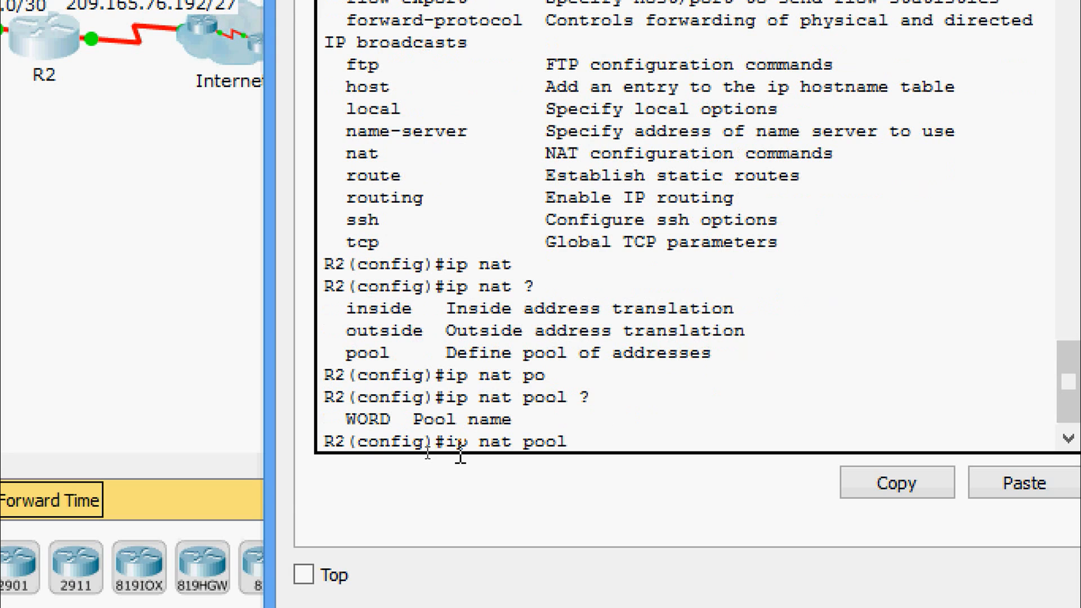
type("NATP")
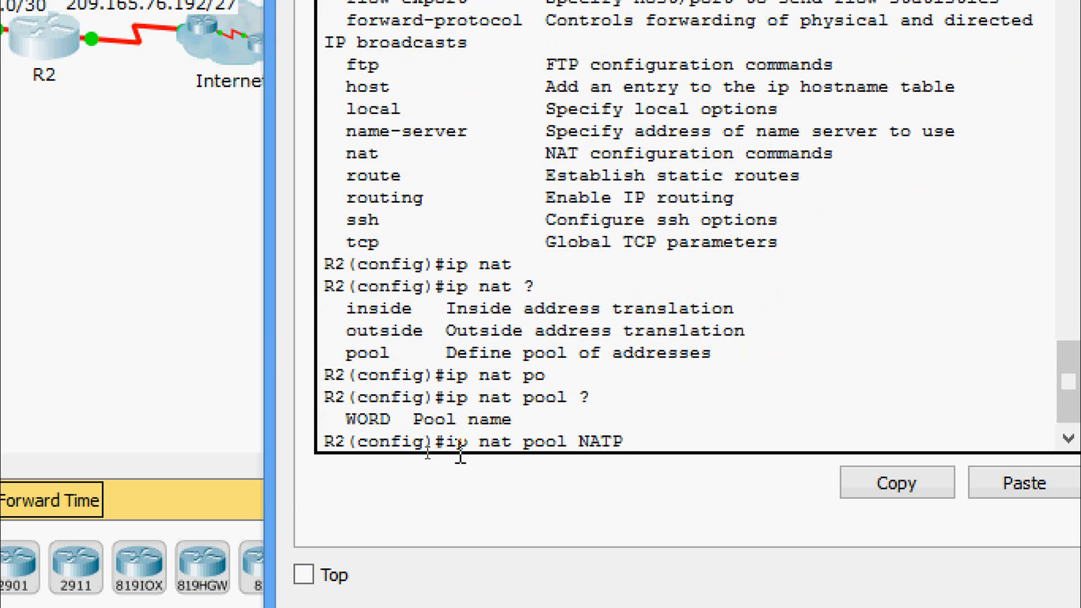
type("OOL")
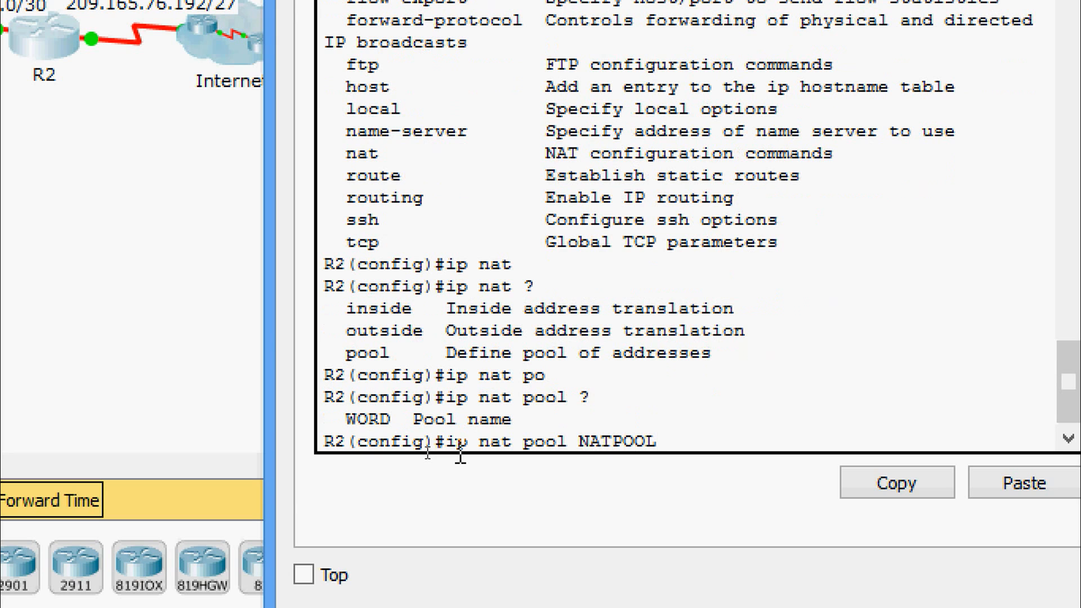
type("?")
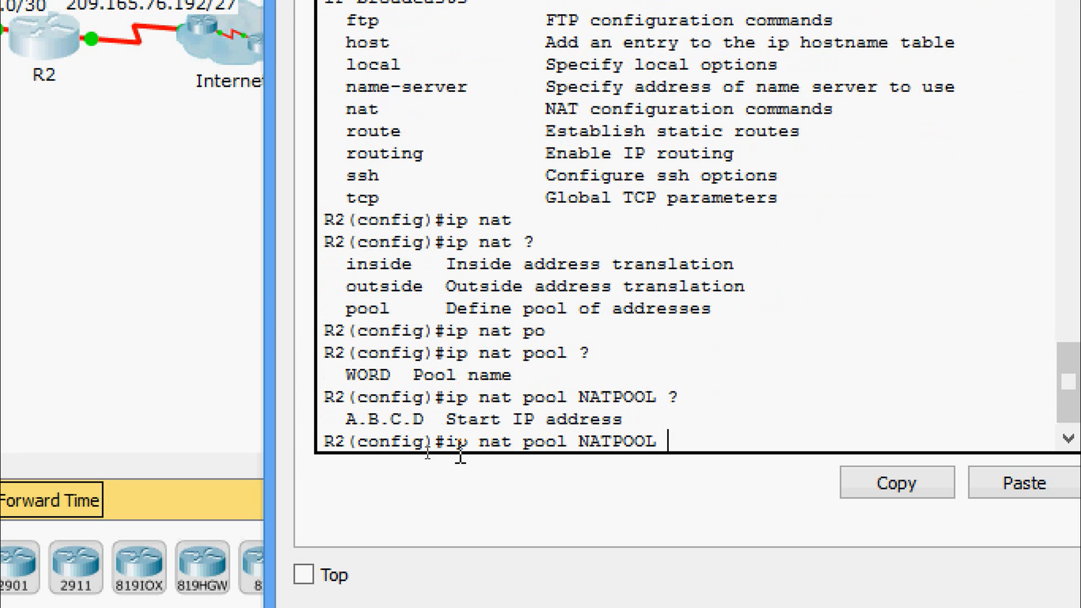
type("209")
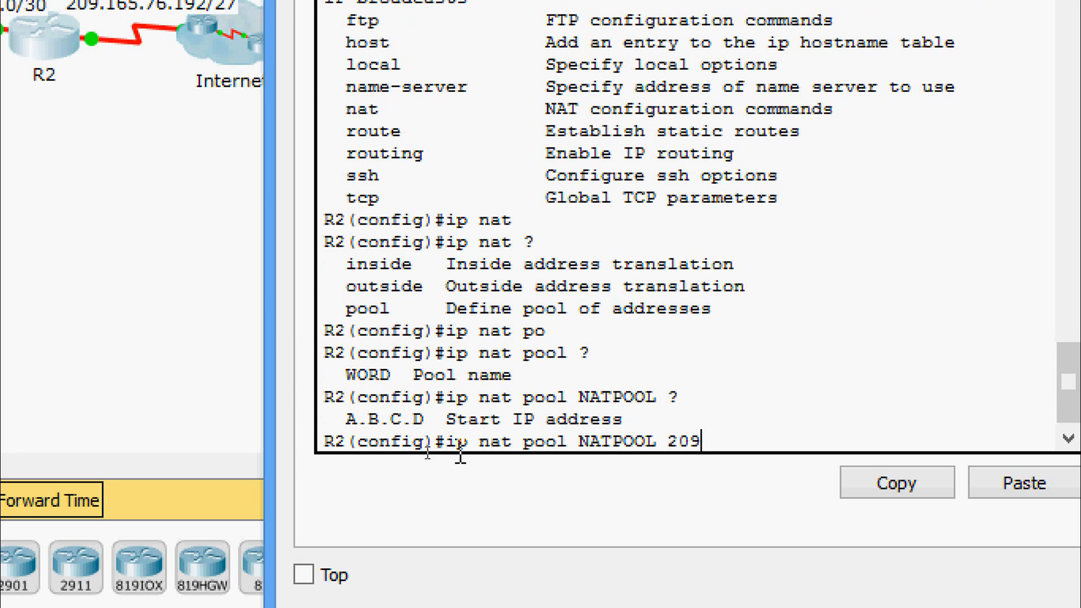
type(".1")
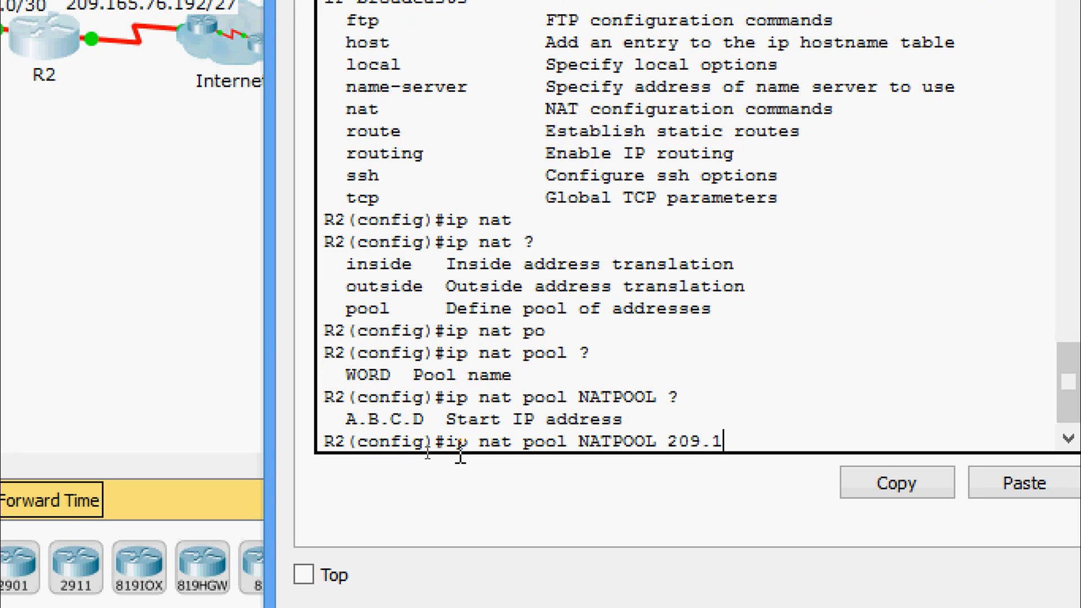
type("65.")
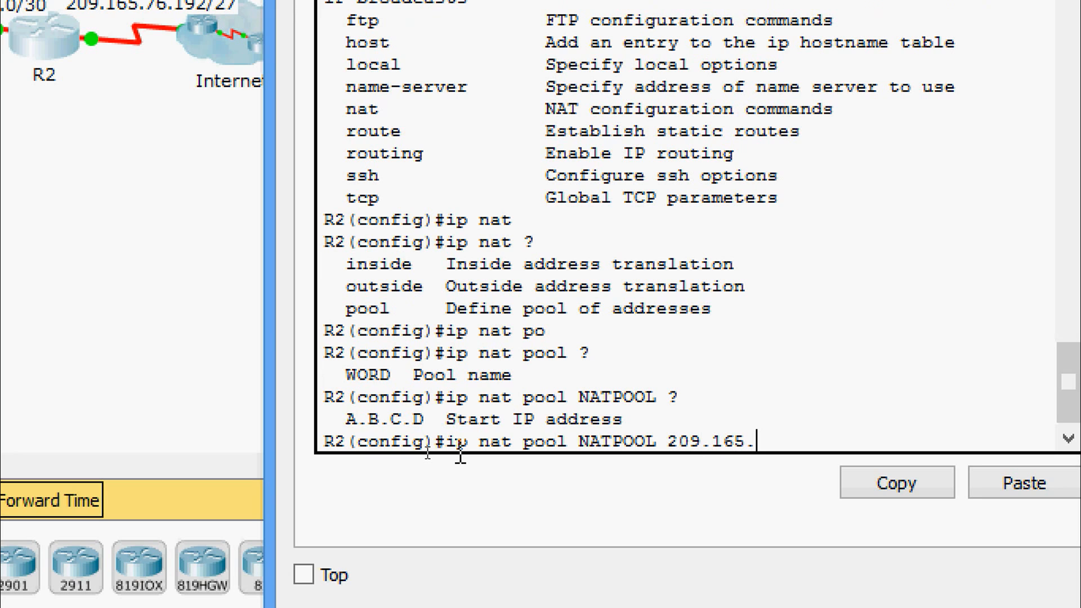
type("76.")
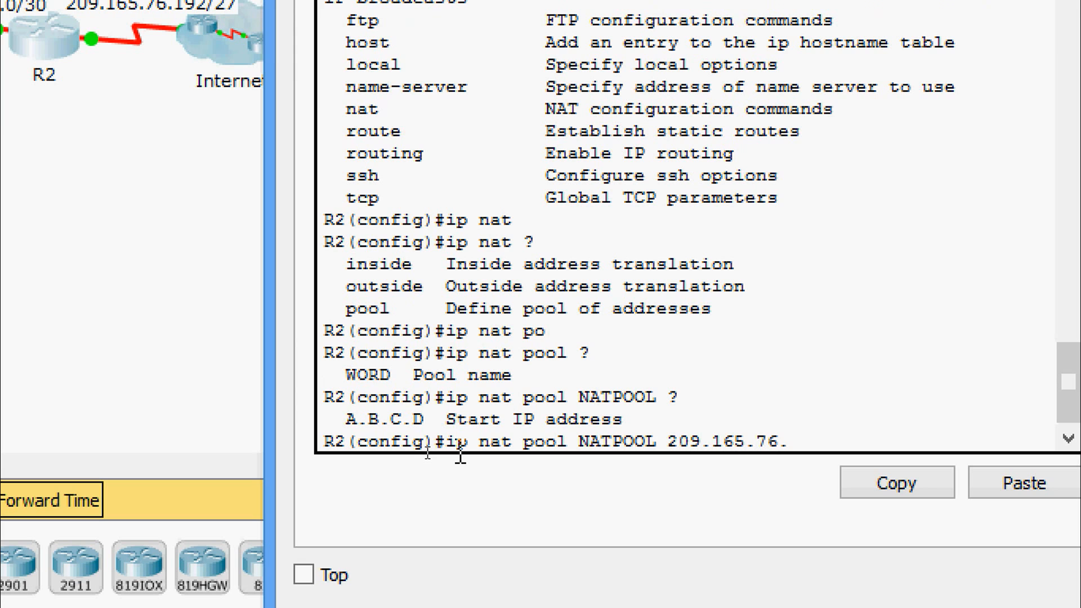
type("196")
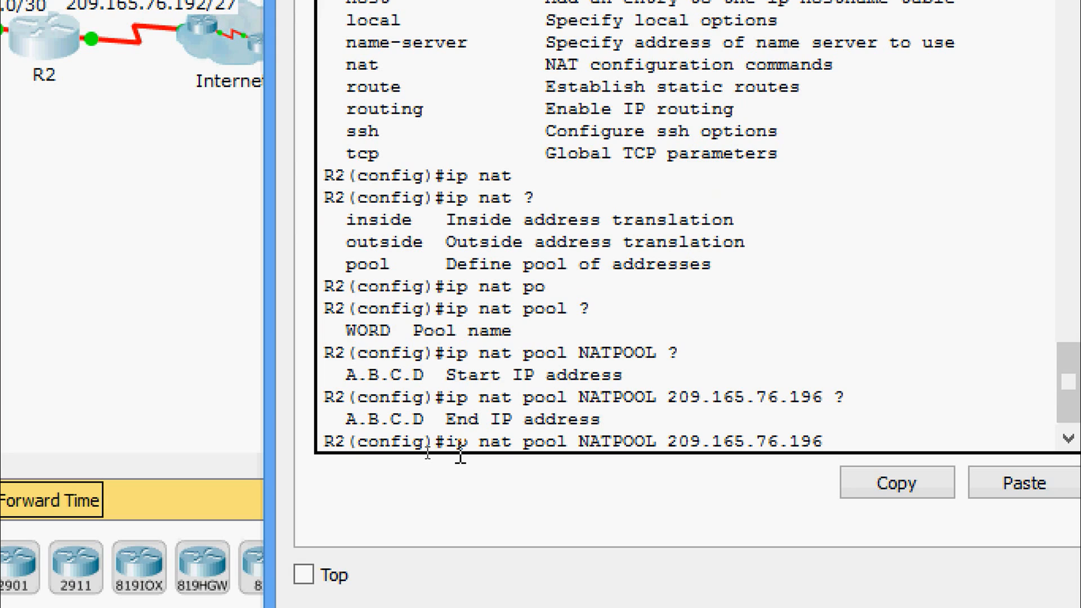
type("201")
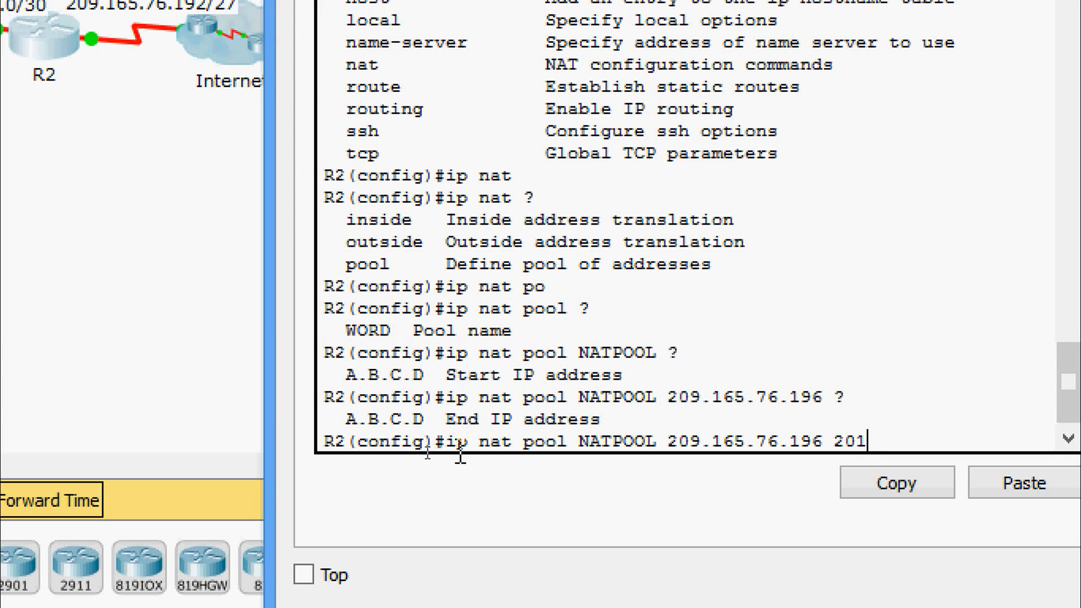
type("209.")
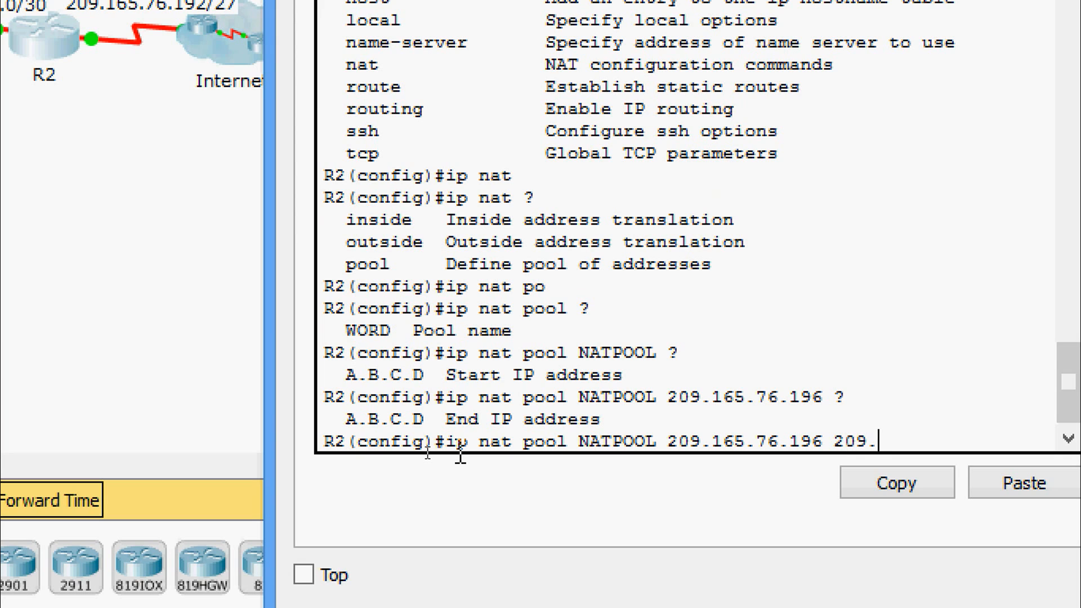
type("165")
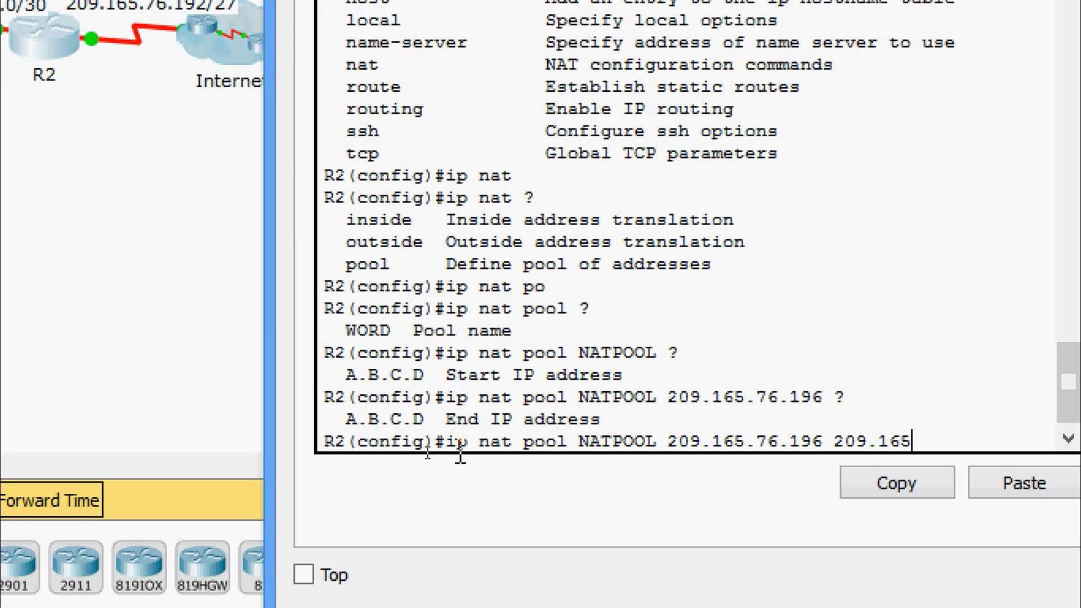
type(".76.")
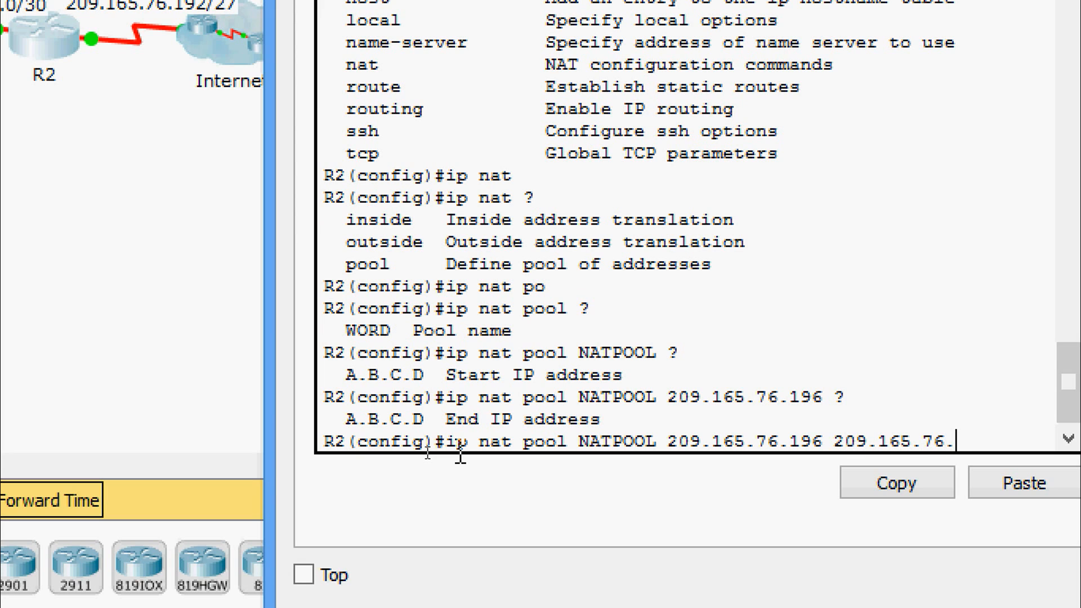
type("199")
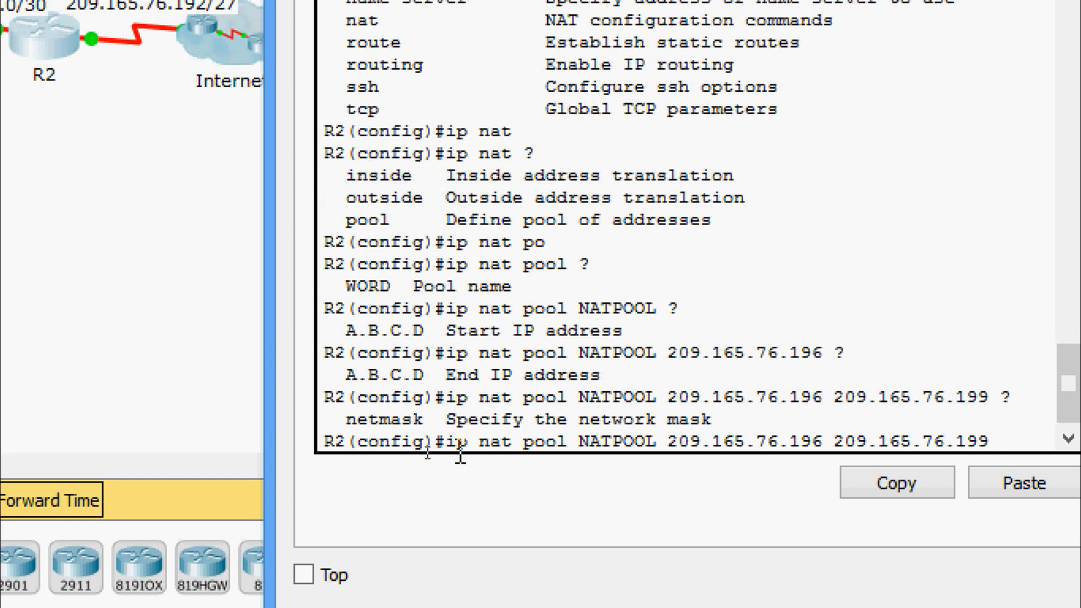
type("netmask")
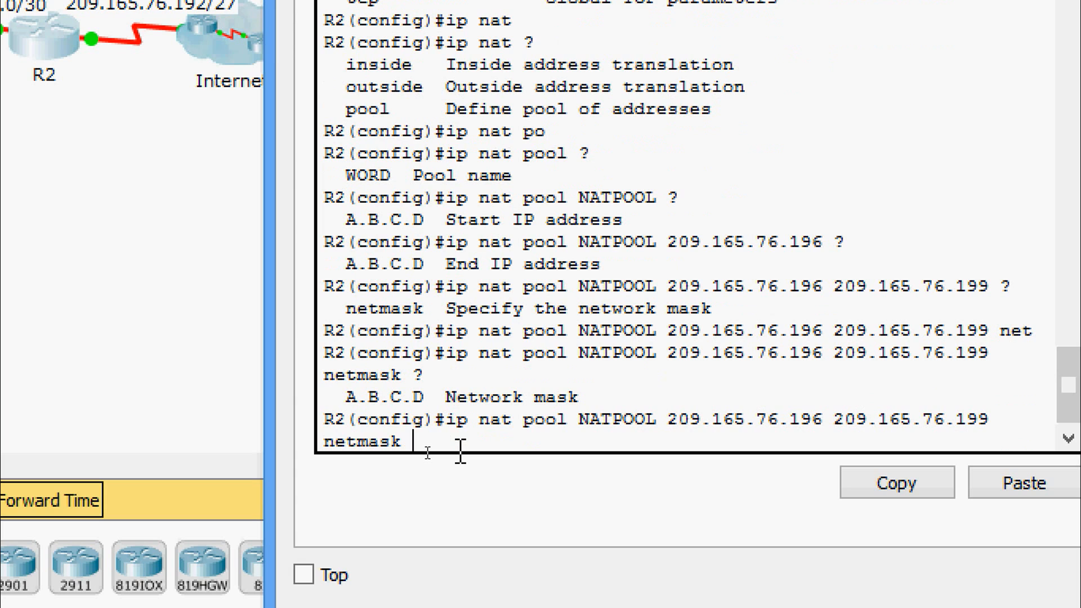
type("255")
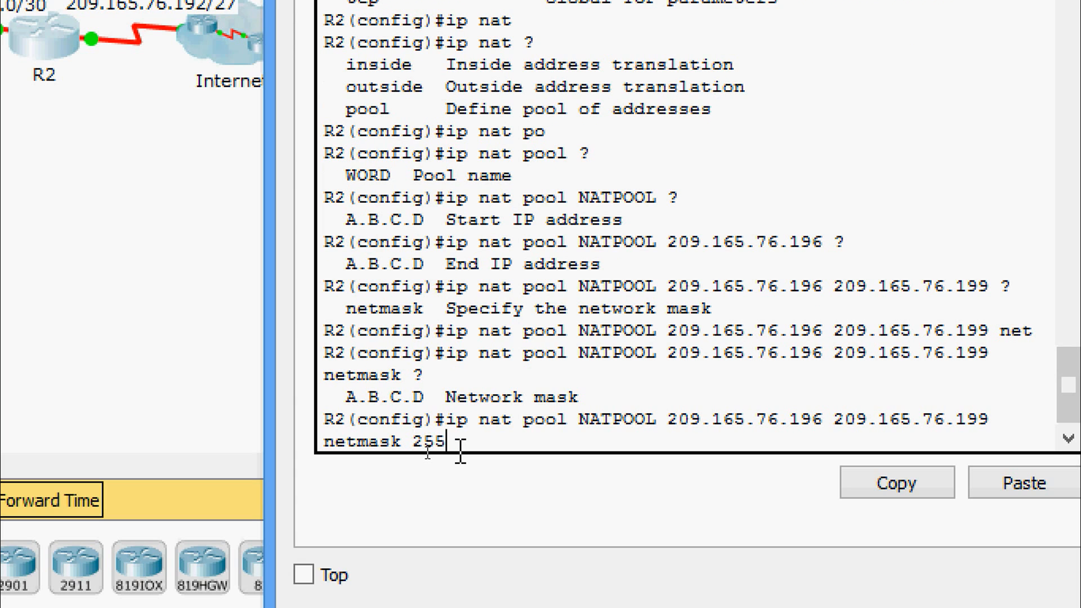
type(".255.255")
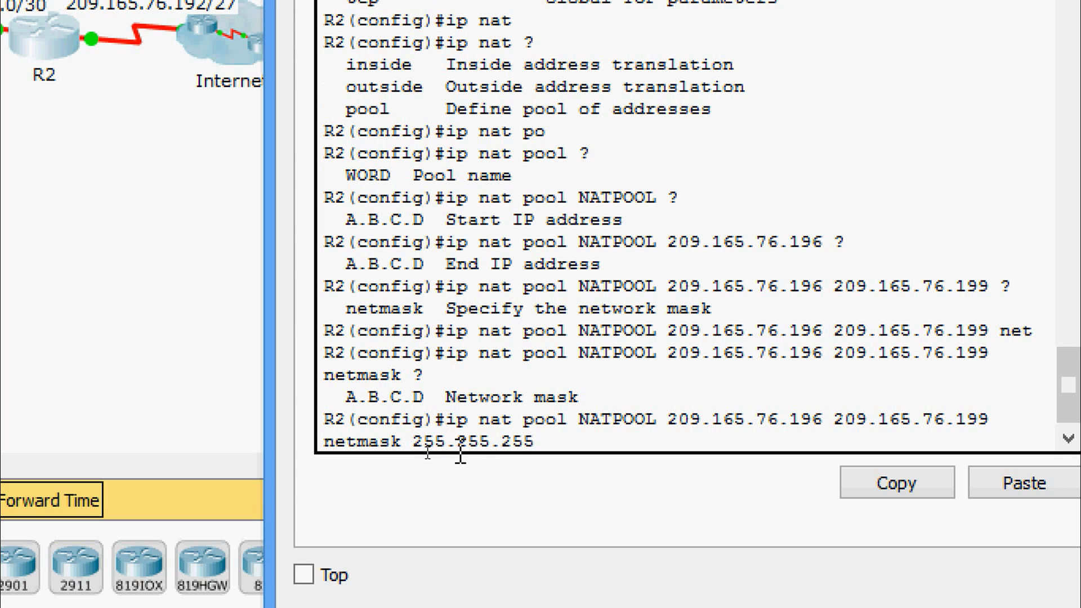
type(".252")
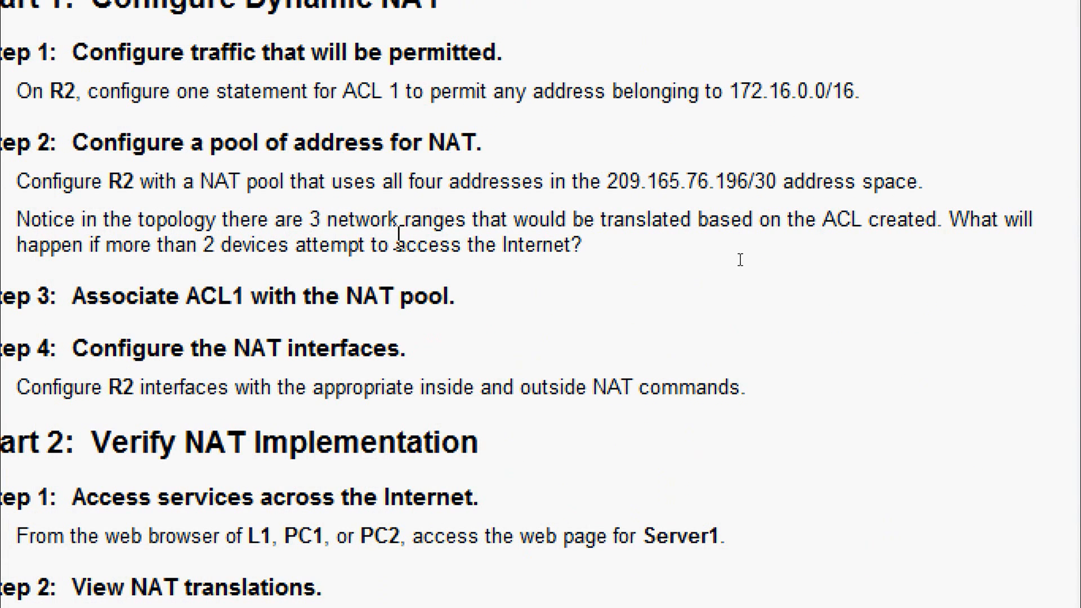
mouse_move(629, 269)
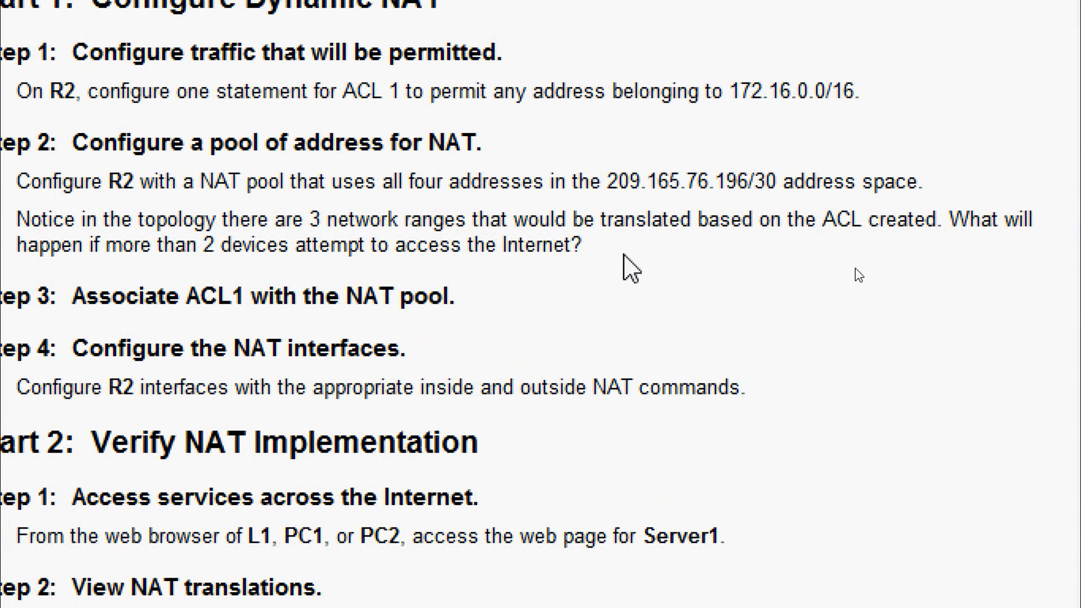
mouse_move(890, 276)
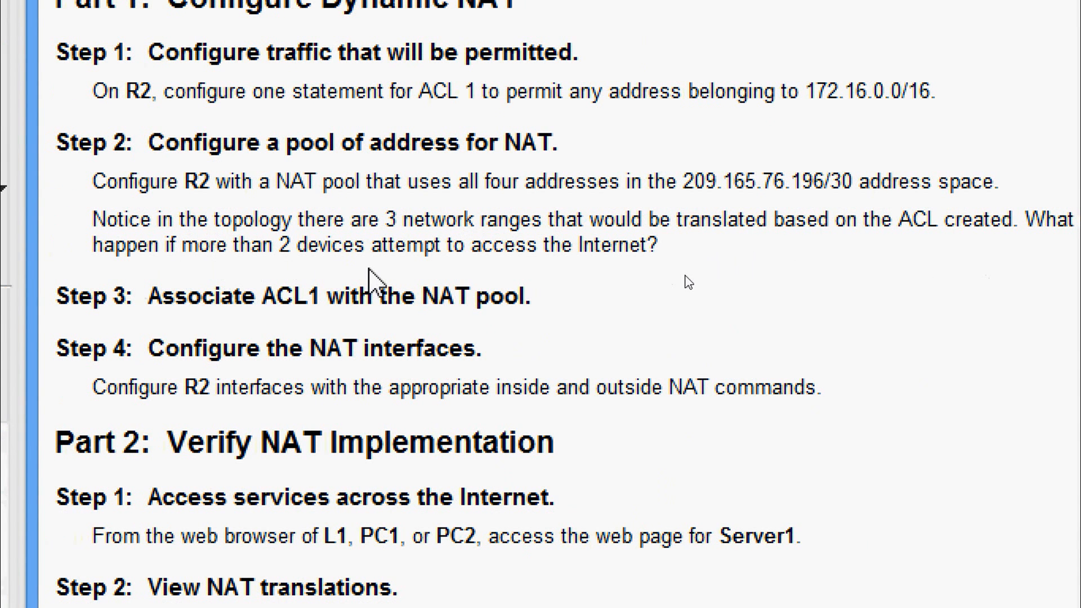
mouse_move(749, 289)
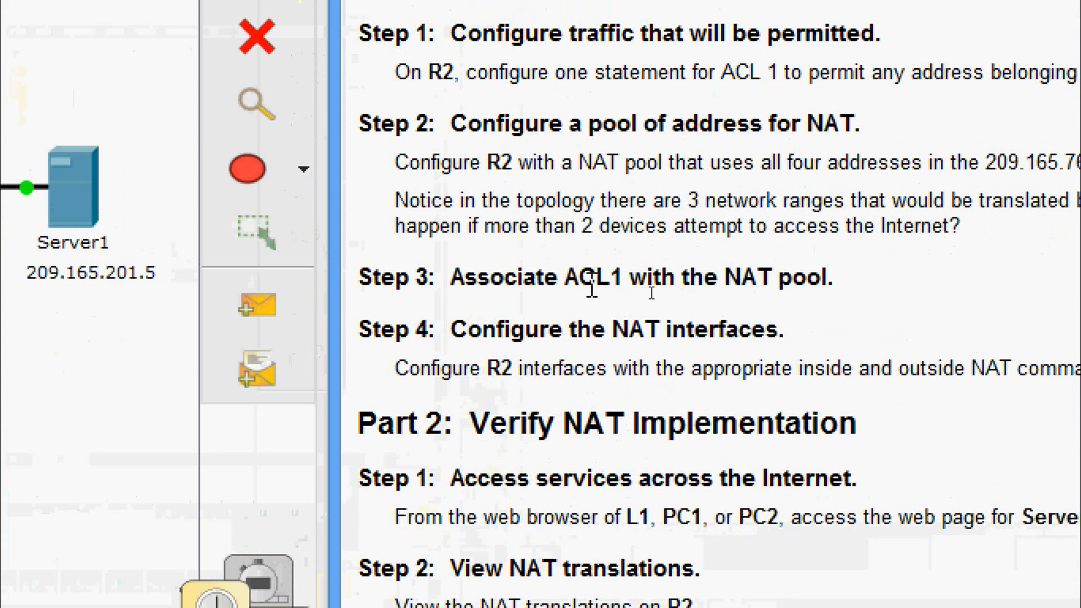
mouse_move(790, 323)
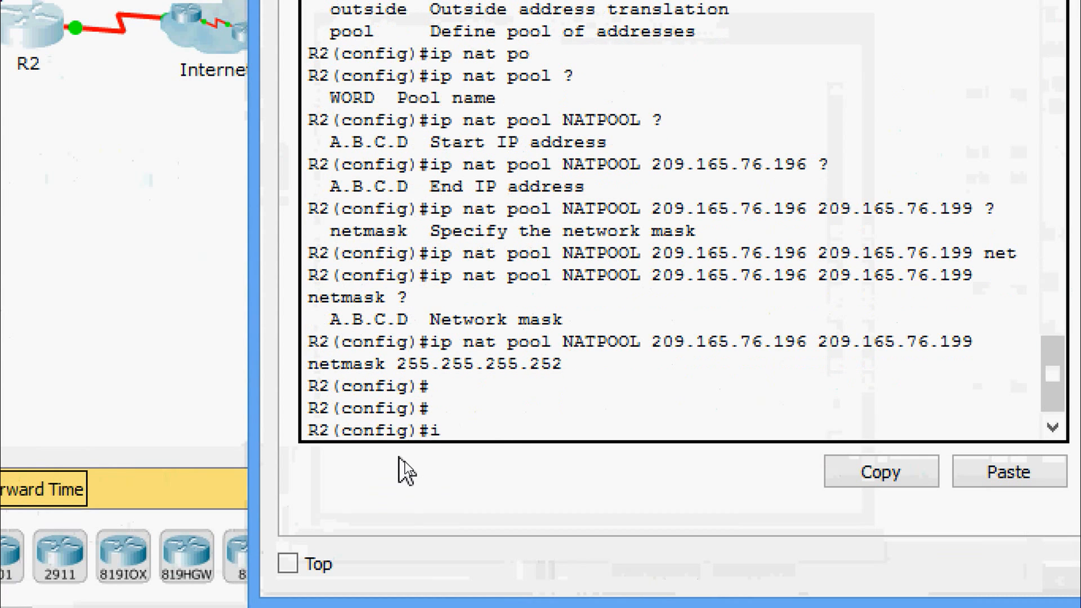
- Enter 'ip nat inside source list 1 pool NATPOOL' on R2
type("ip nat inside source list")
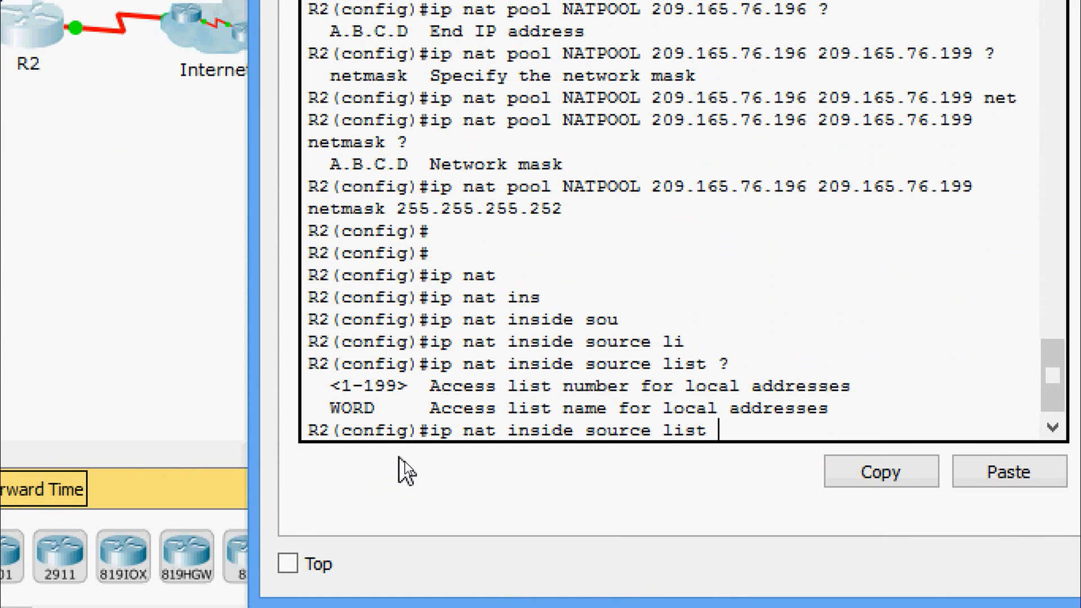
type("1")
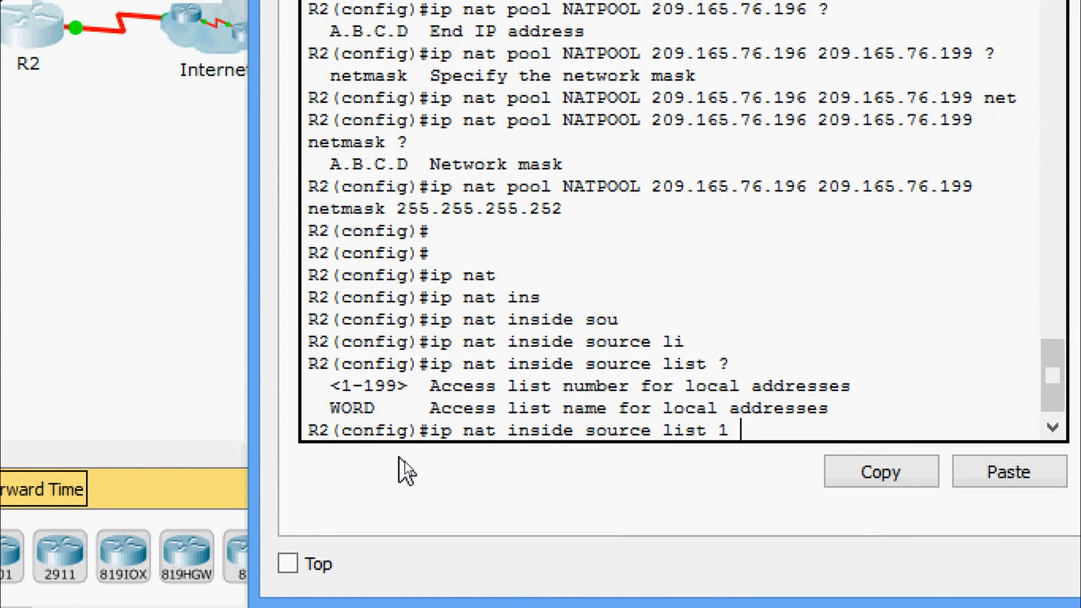
type("pl")
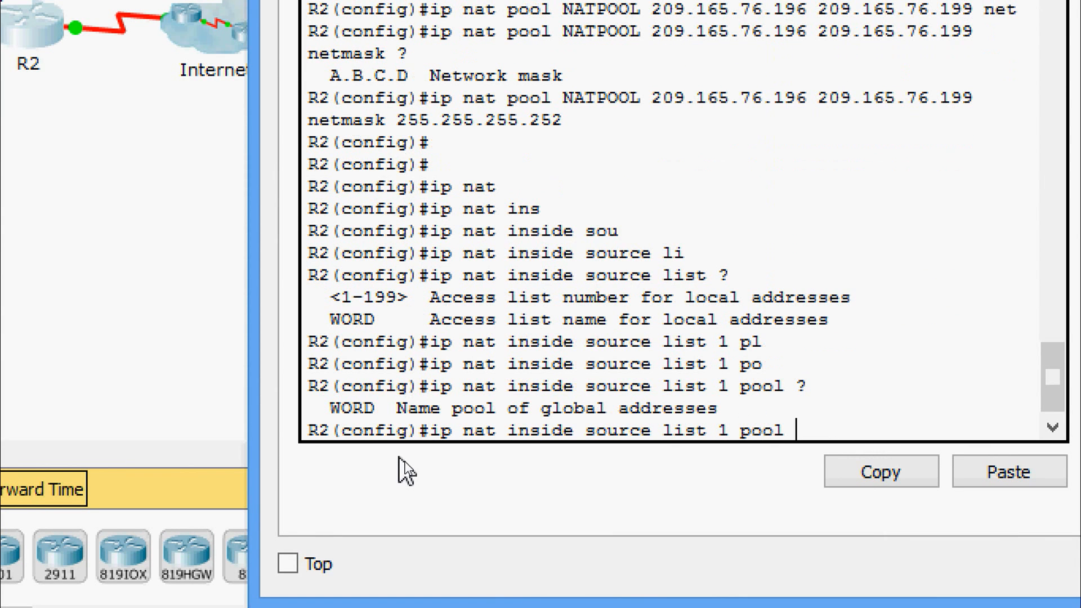
type("N")
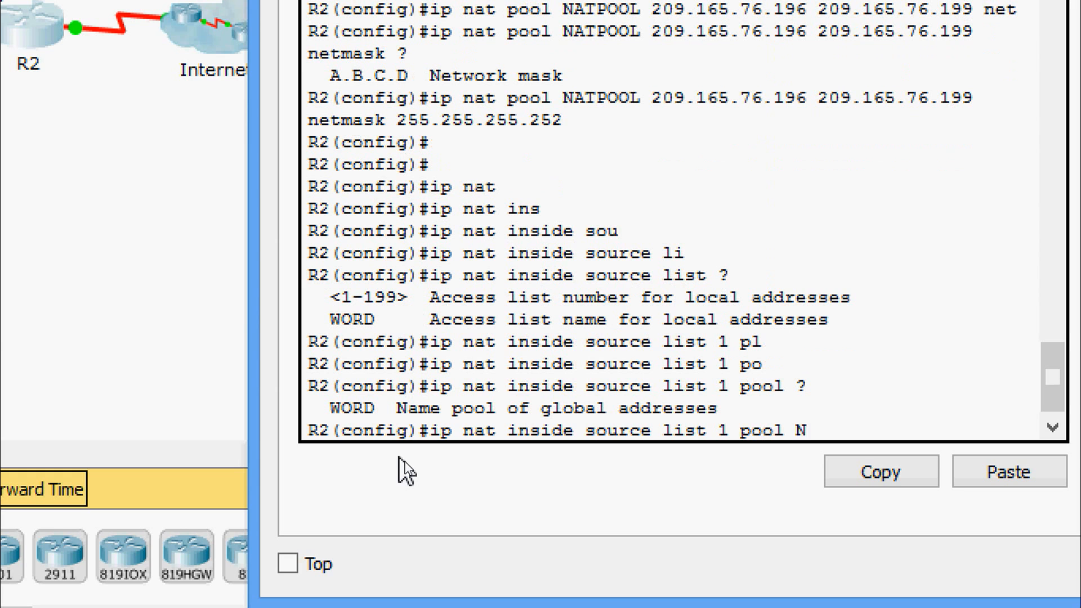
type("ATPOOL")
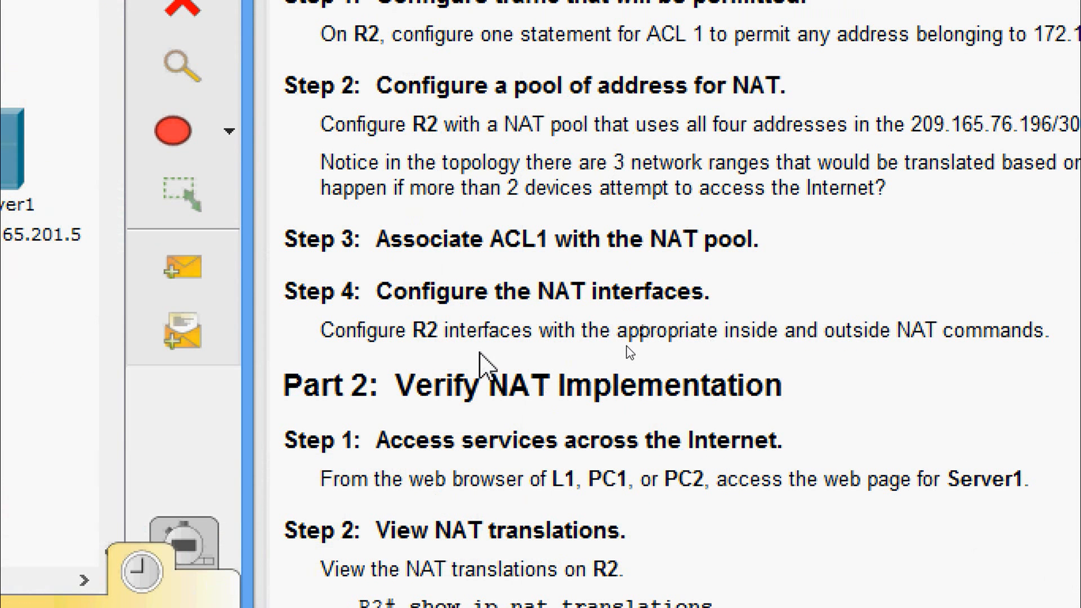
mouse_move(771, 356)
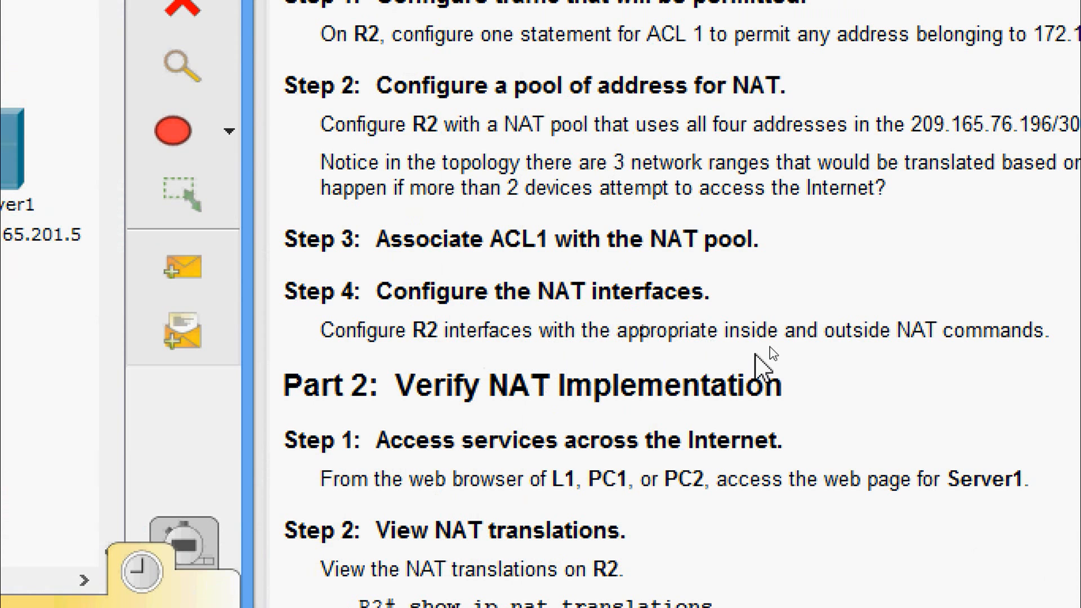
mouse_move(924, 375)
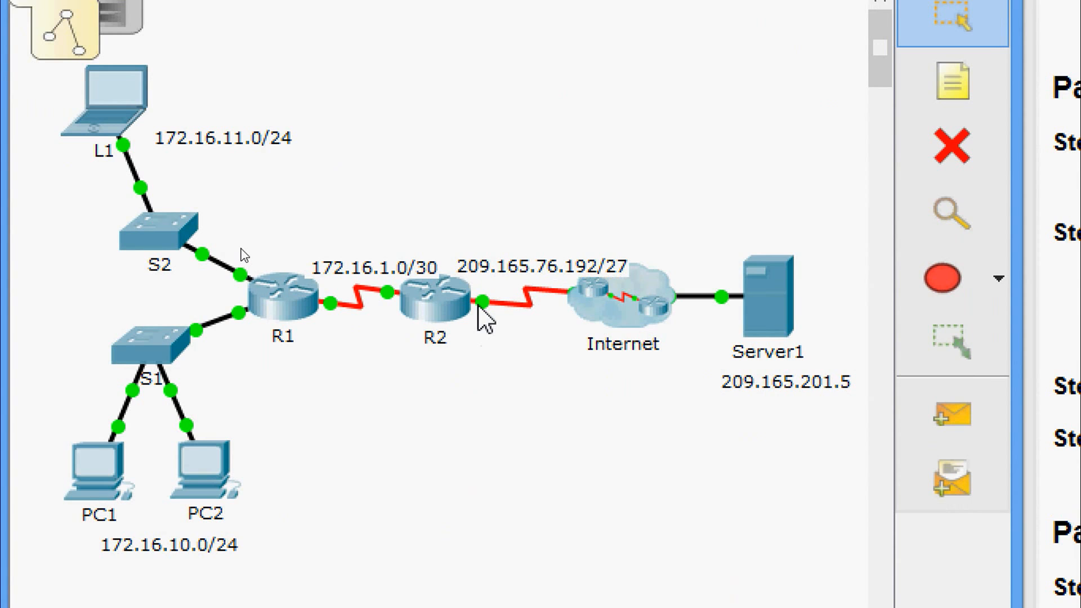
mouse_move(362, 384)
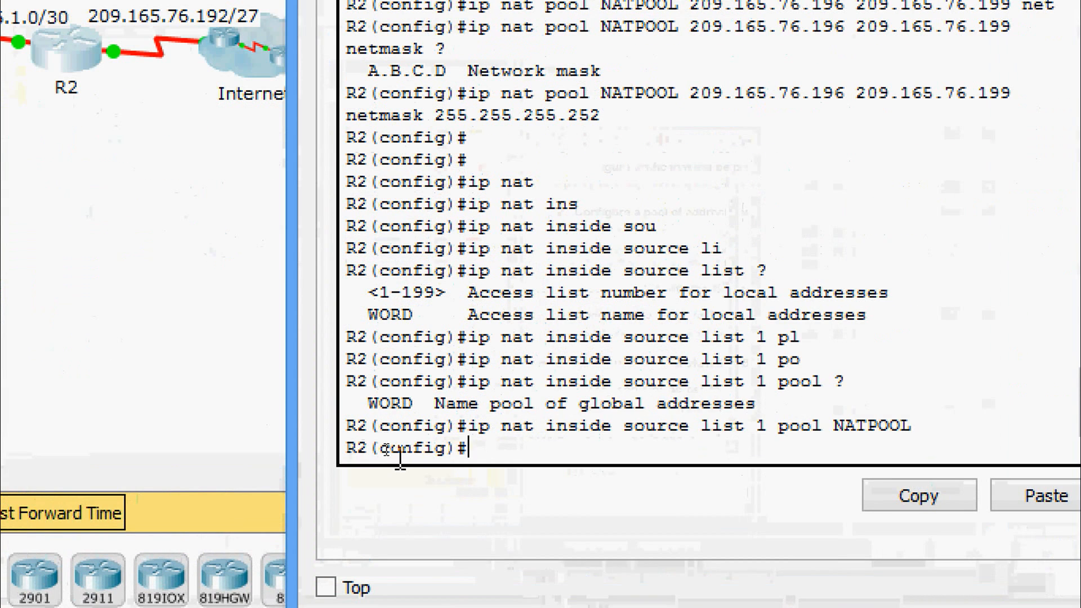
- Set 'ip nat outside' on serial 0/0/0 and 'ip nat inside' on serial 0/0/1
type("INTERface serial 0/0/0")
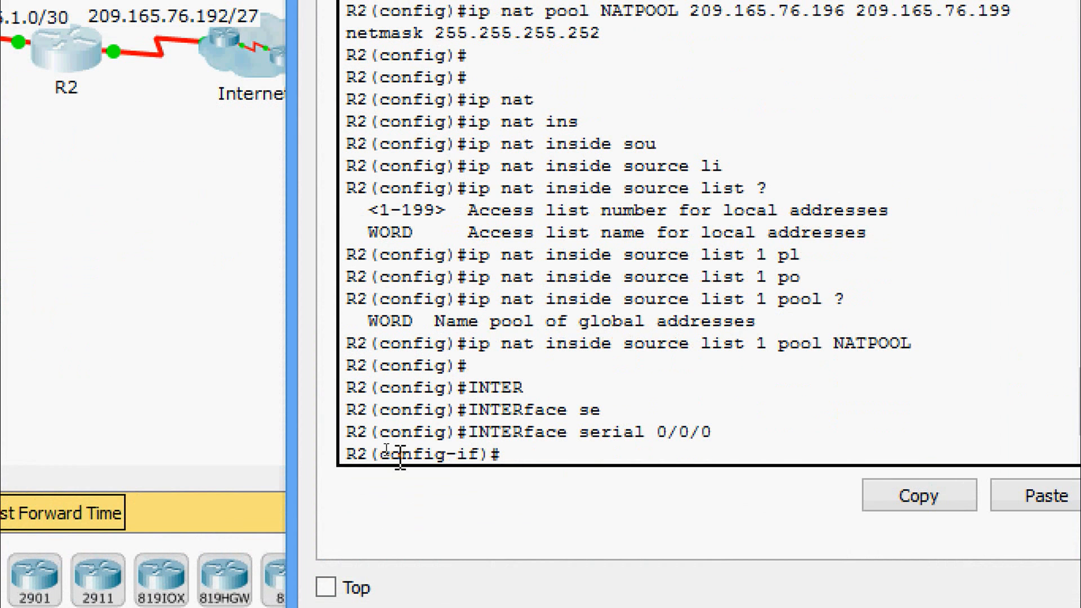
type("ip nat outside")
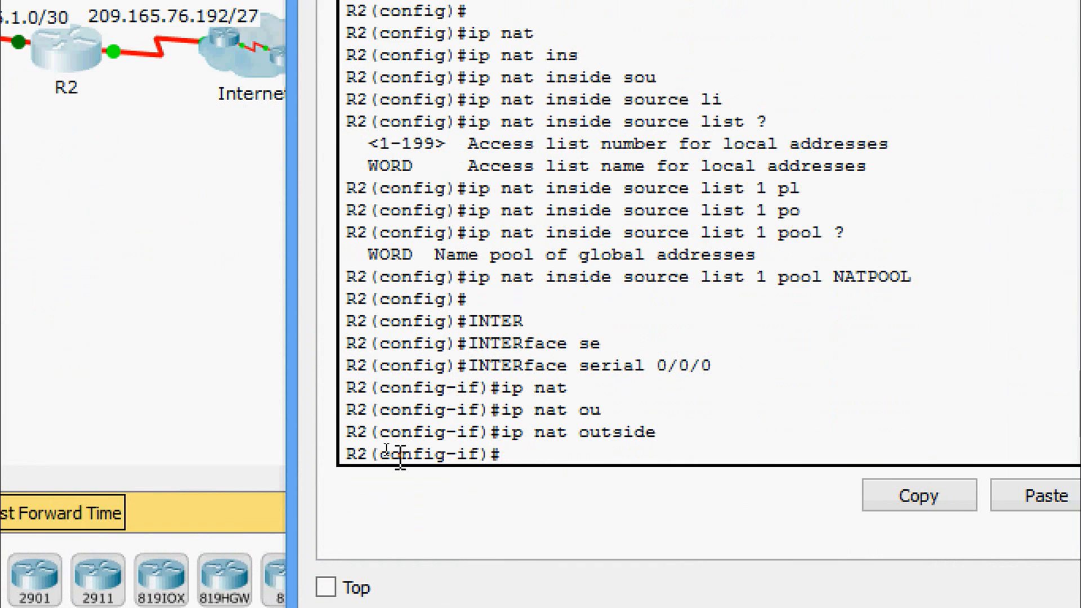
type("in ser")
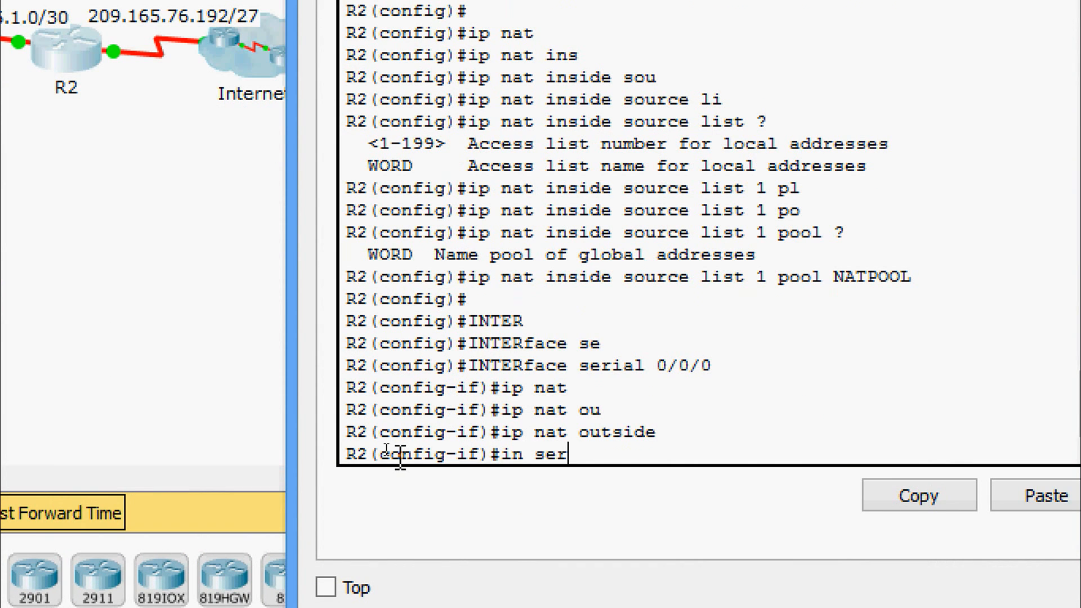
type("0/0/1")
type("i")
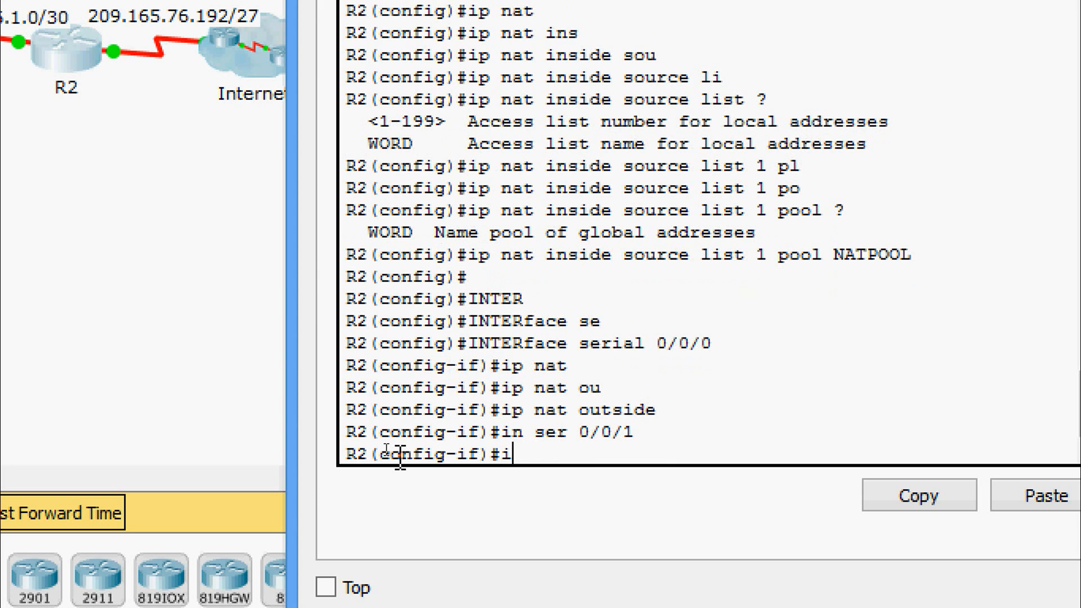
type("p nat in")
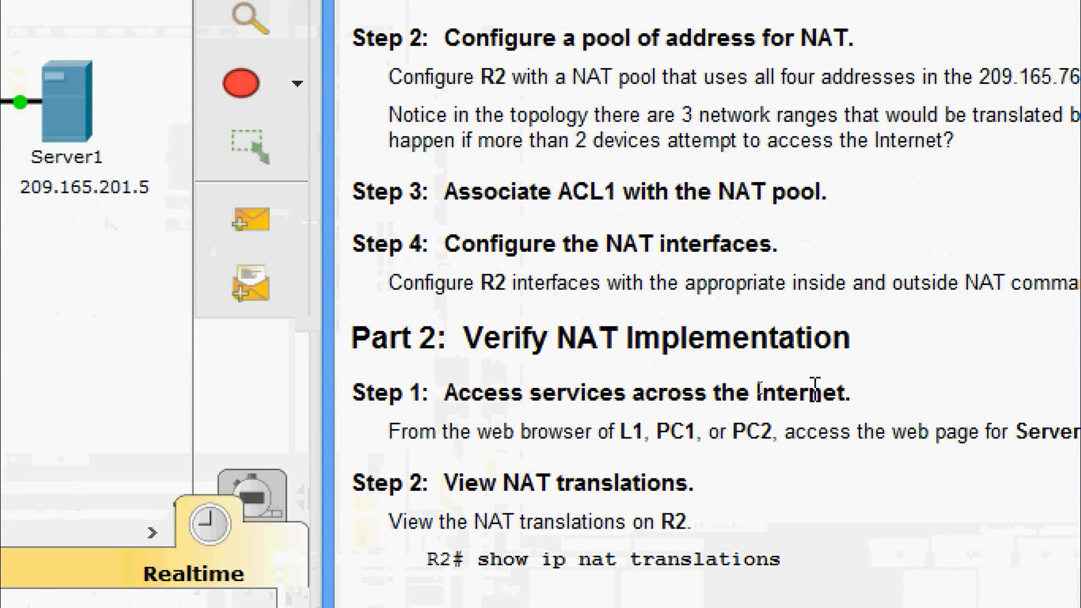
mouse_move(514, 431)
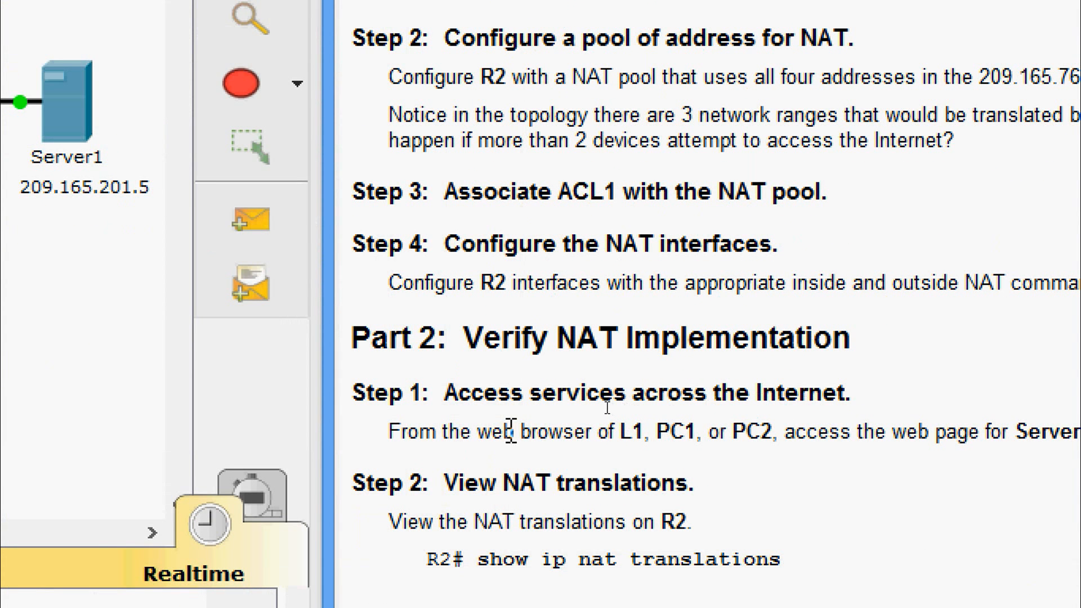
mouse_move(719, 405)
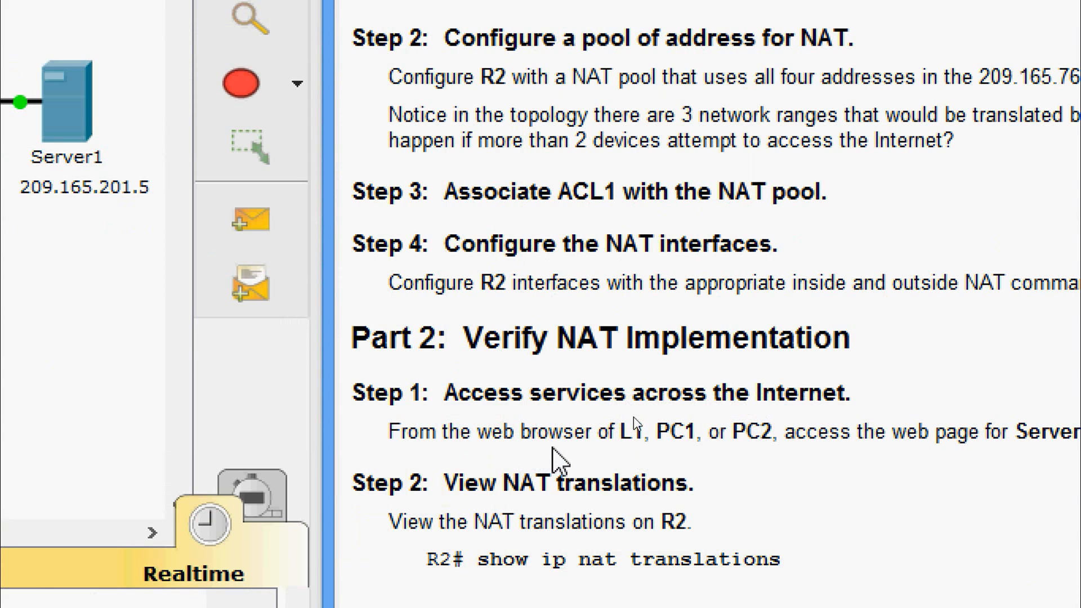
mouse_move(717, 462)
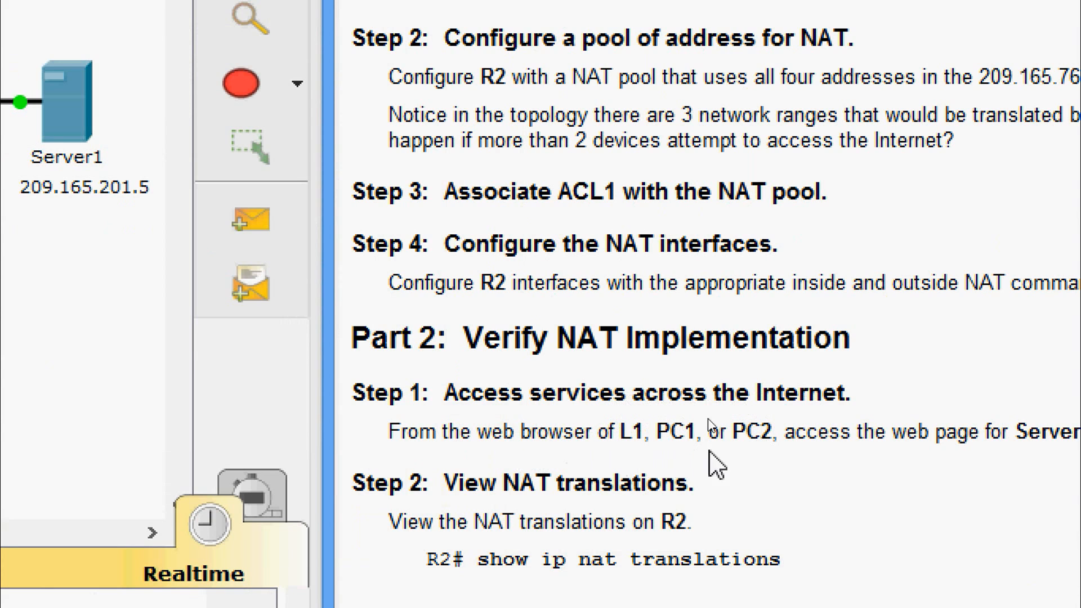
mouse_move(927, 462)
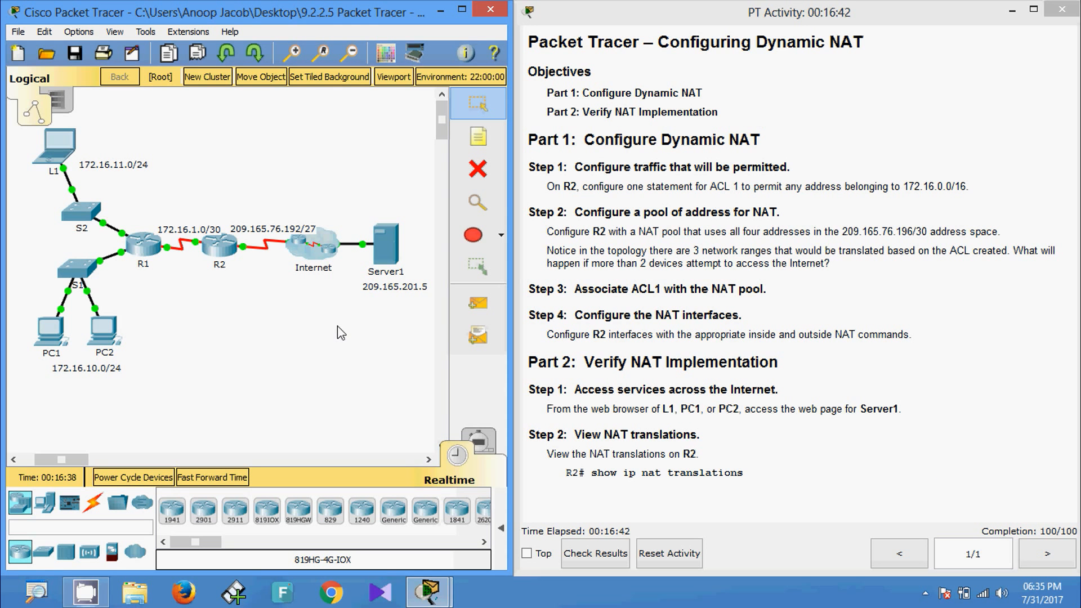
mouse_move(374, 342)
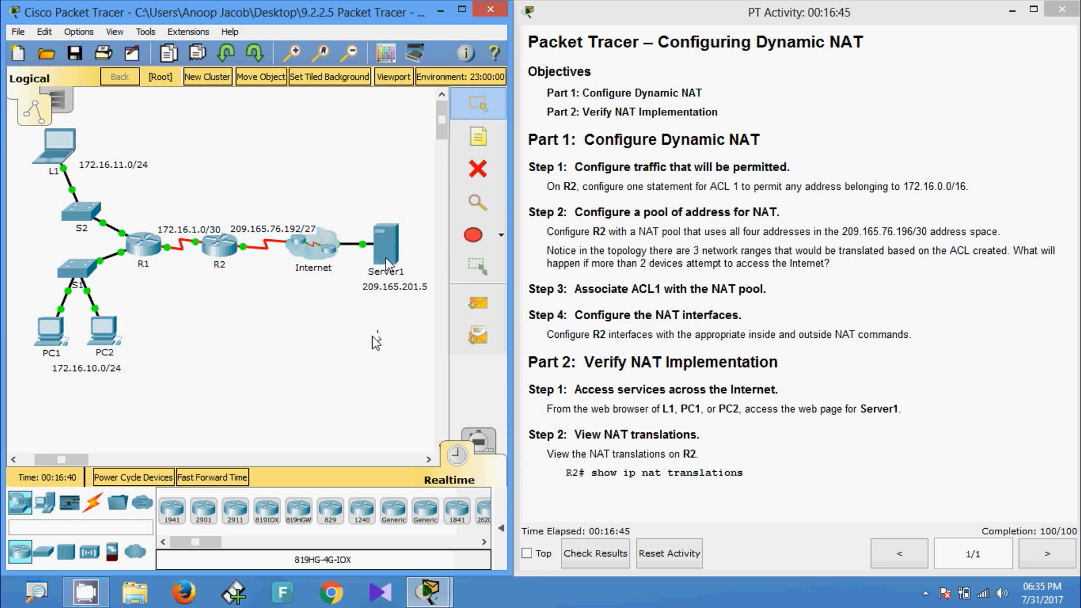
- Run ipconfig on Server1 to see 209.165.201.5, then close its window
double_click(384, 249)
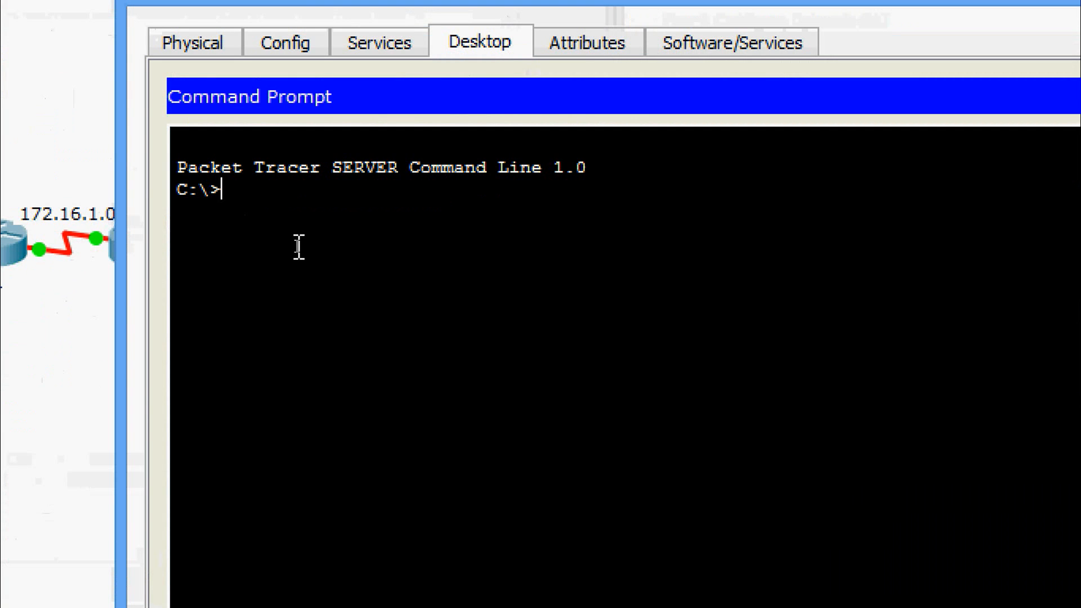
type("ipconfig")
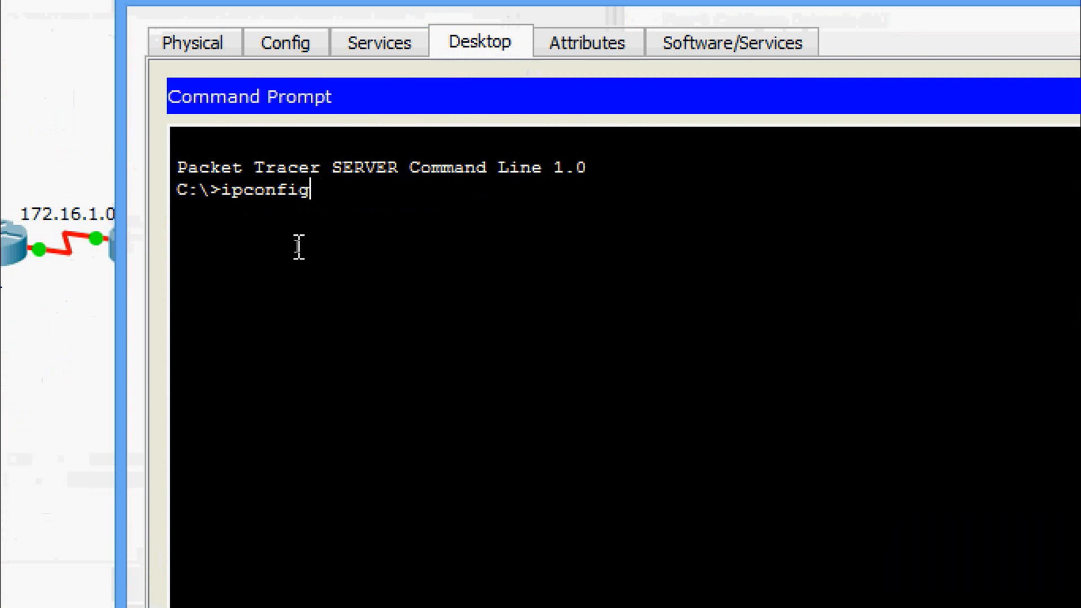
key("Return")
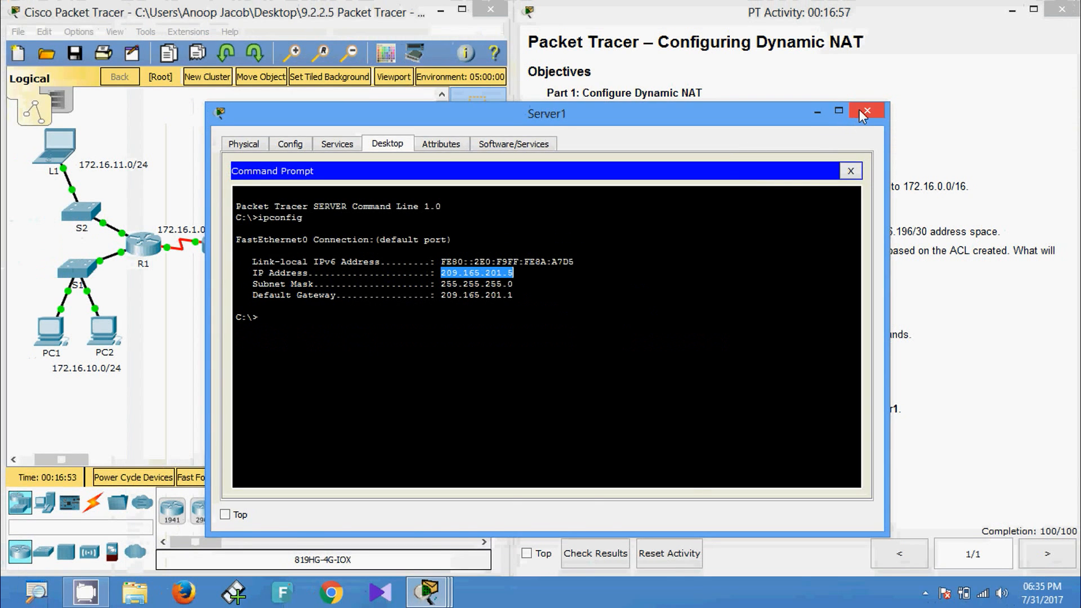
left_click(866, 111)
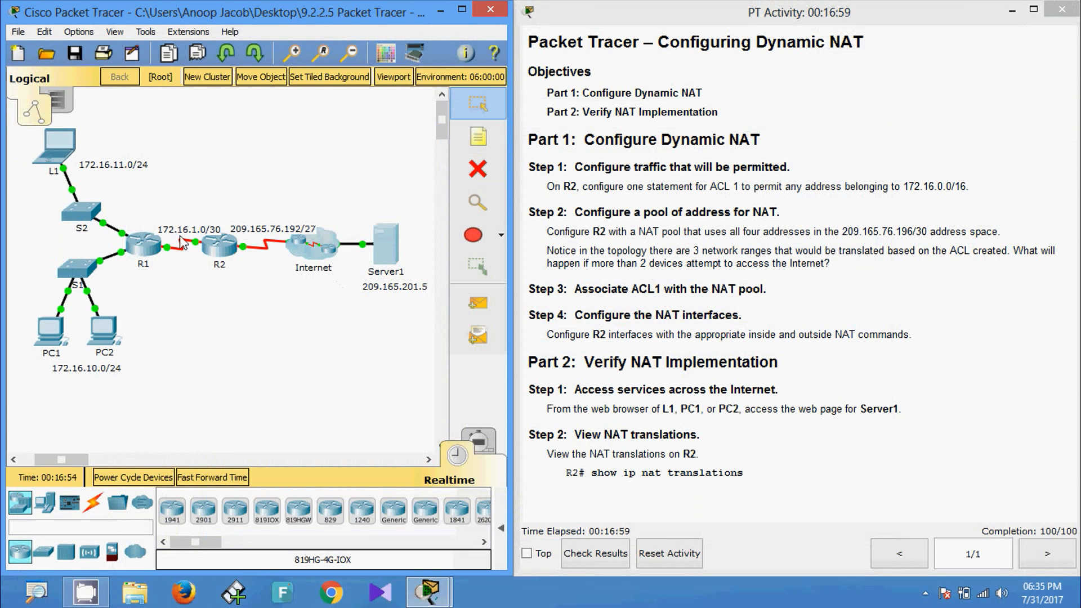
- Browse to 209.165.201.5 in L1's web browser to load Server1's welcome page
double_click(55, 149)
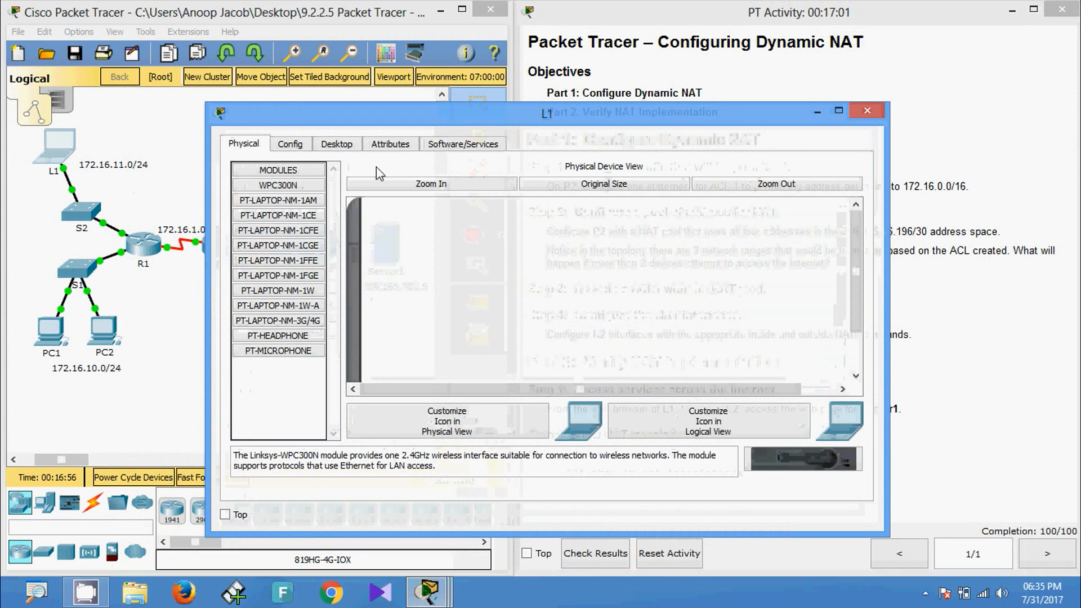
left_click(337, 144)
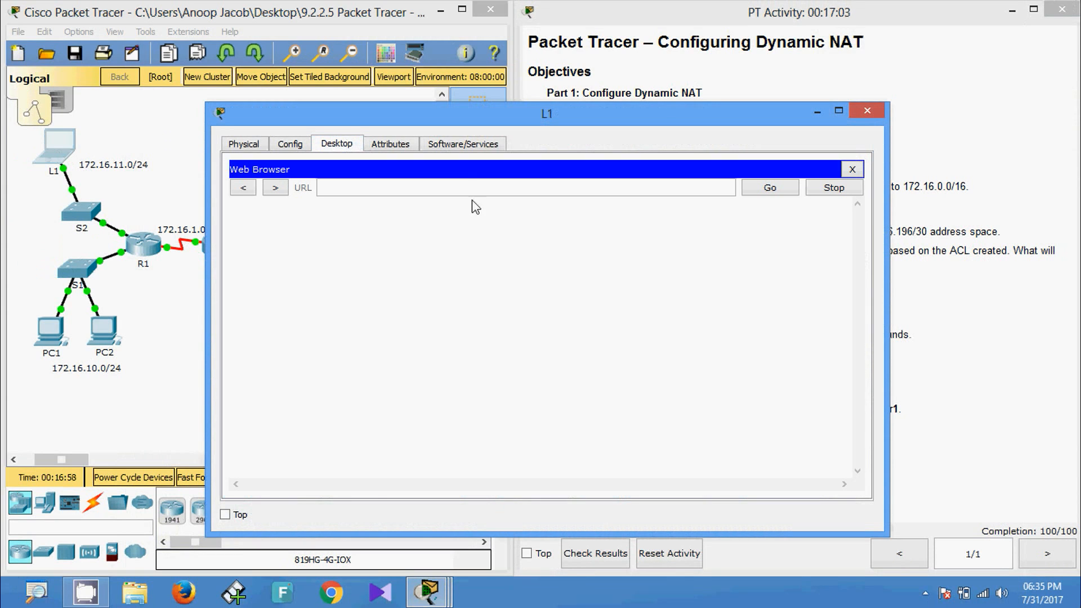
type("209.165.201.5")
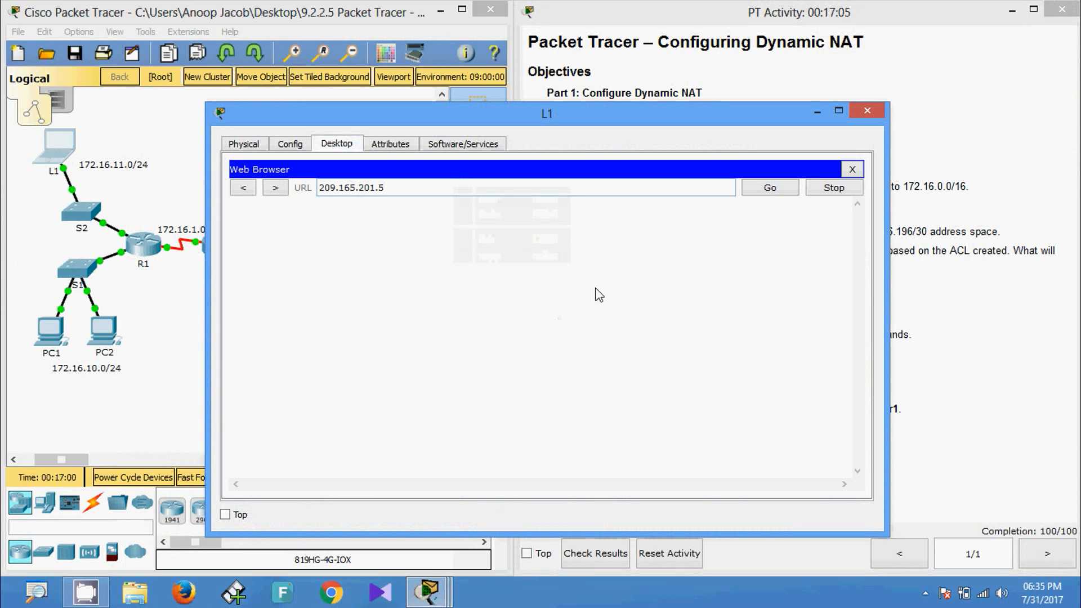
left_click(770, 187)
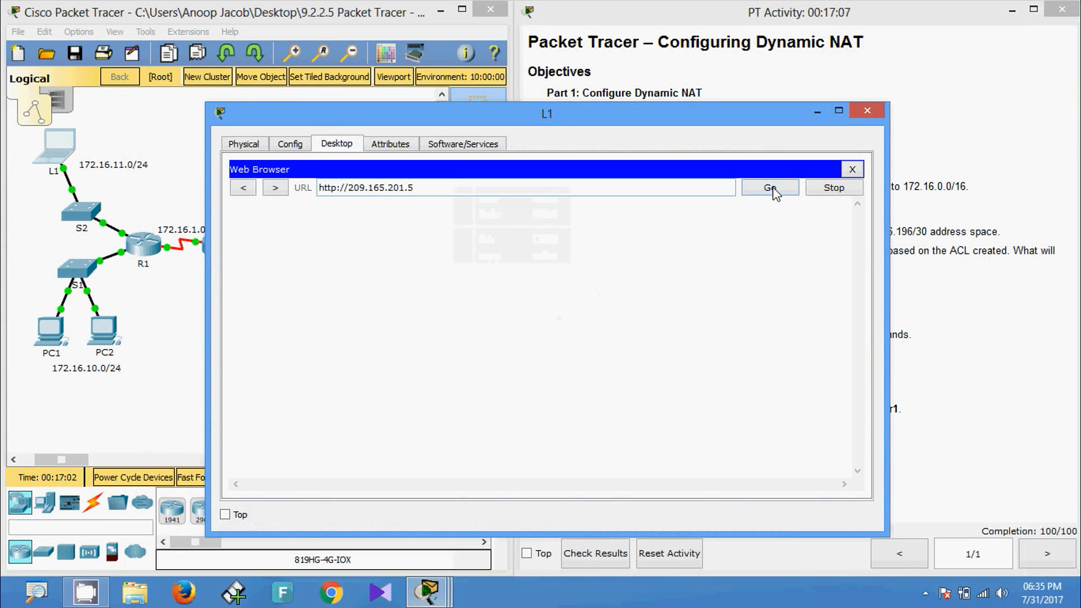
left_click(769, 188)
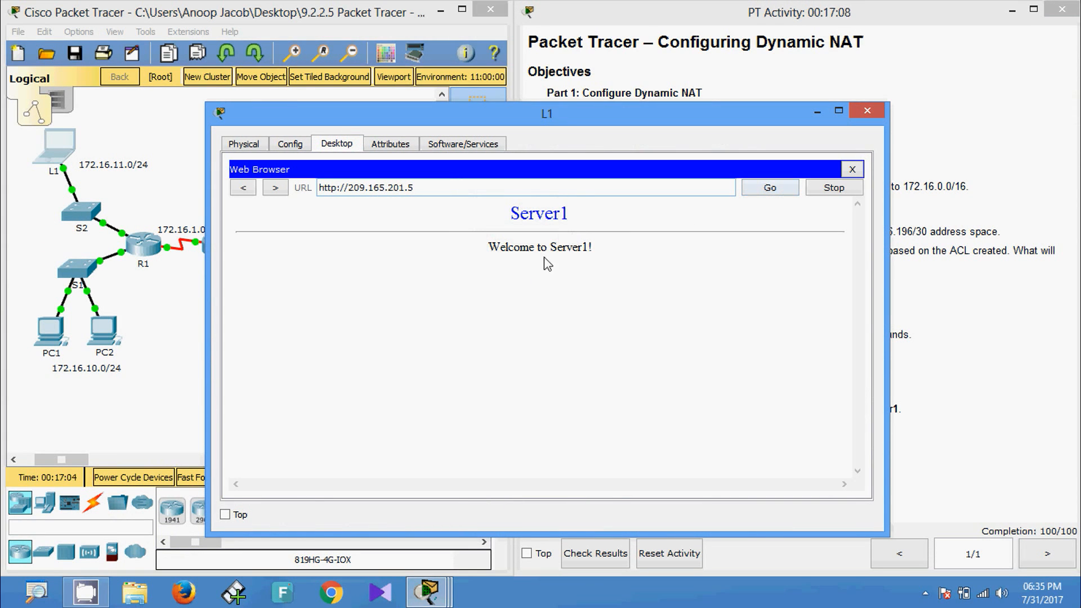
mouse_move(590, 274)
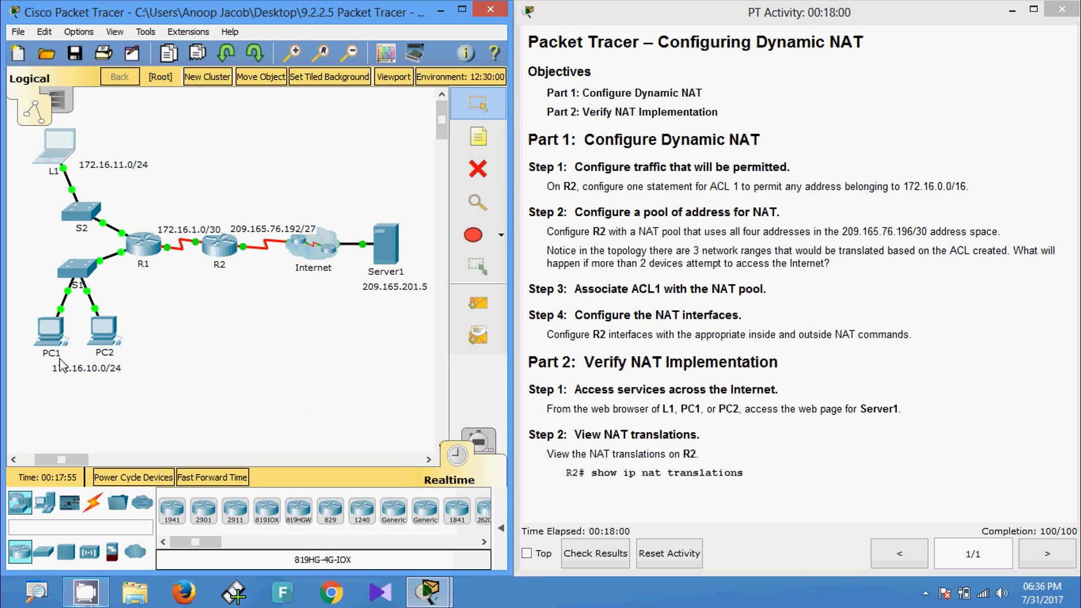
- Check Server1's welcome page in PC1's web browser, then close PC1
double_click(51, 332)
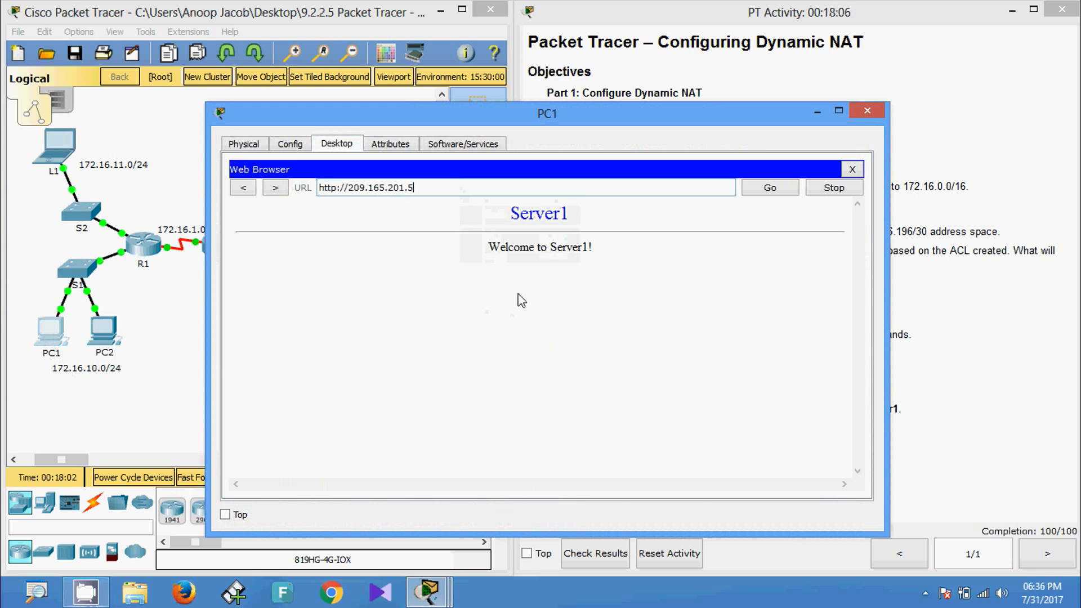
left_click(866, 111)
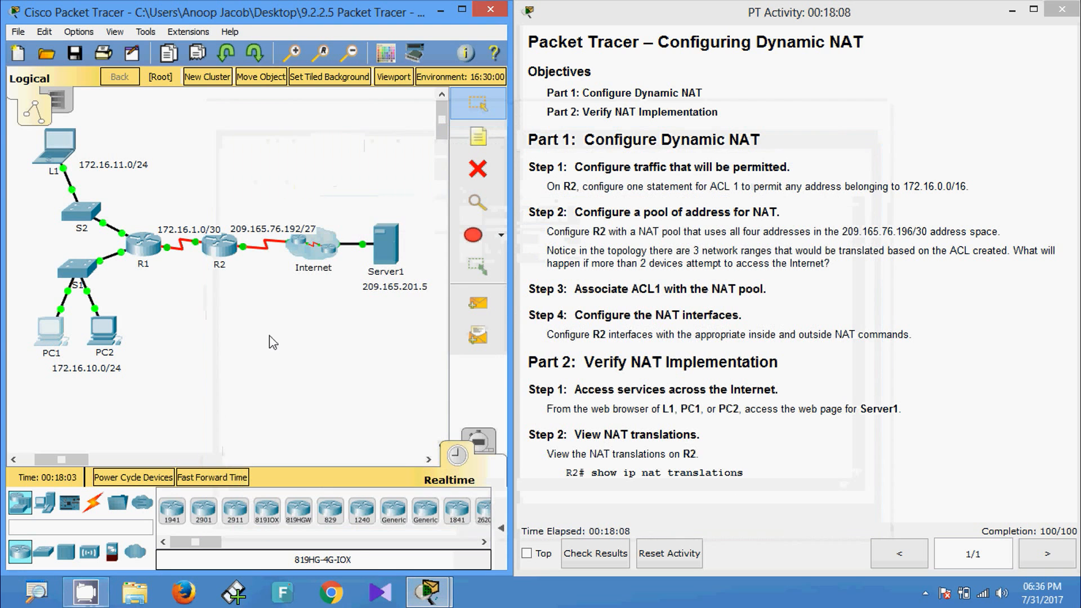
double_click(103, 331)
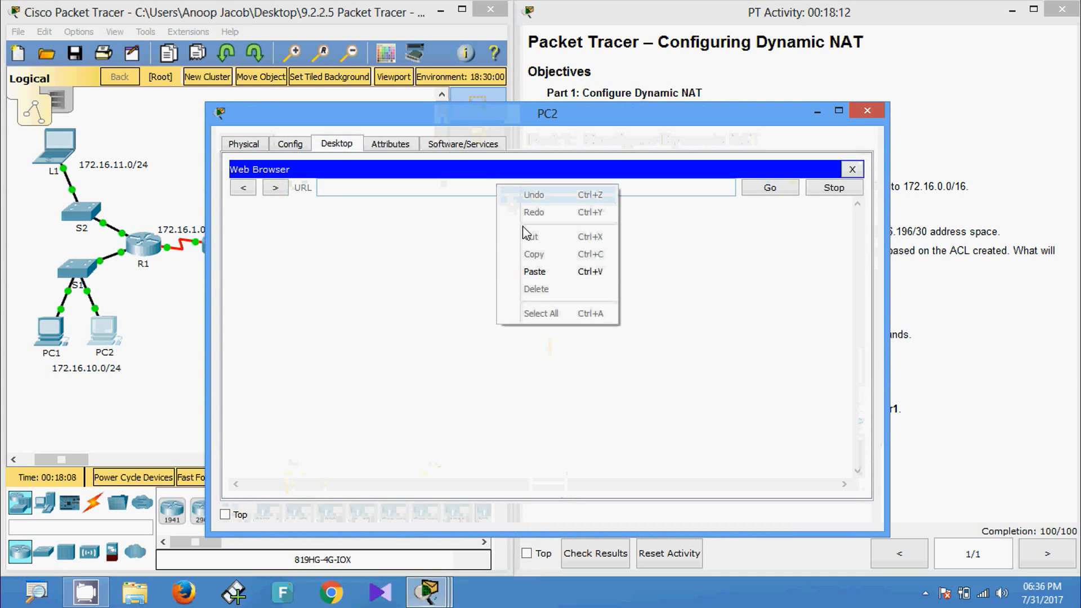
left_click(535, 271)
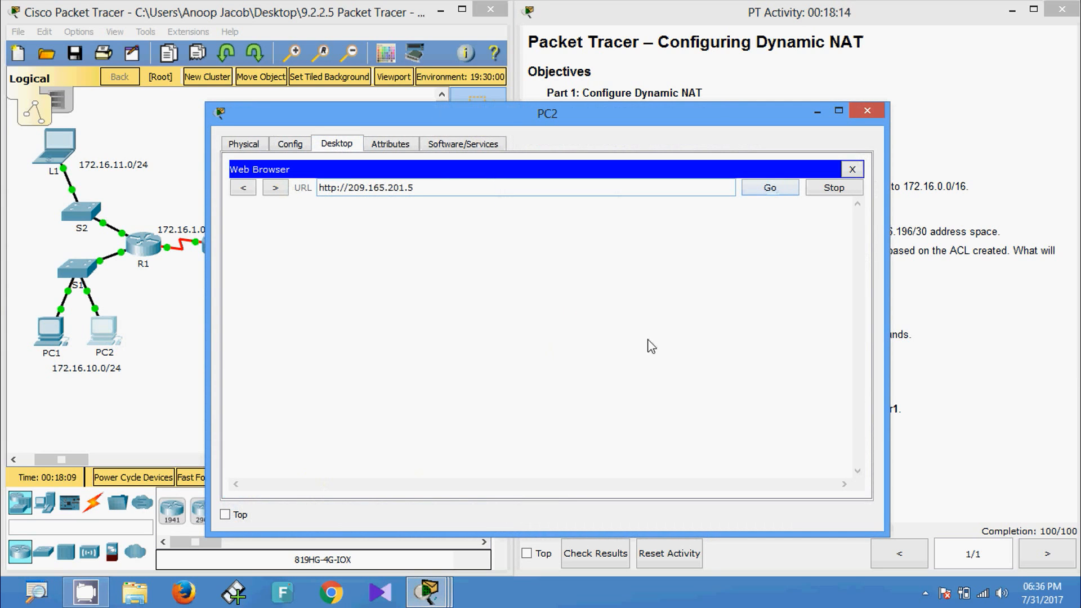
mouse_move(519, 360)
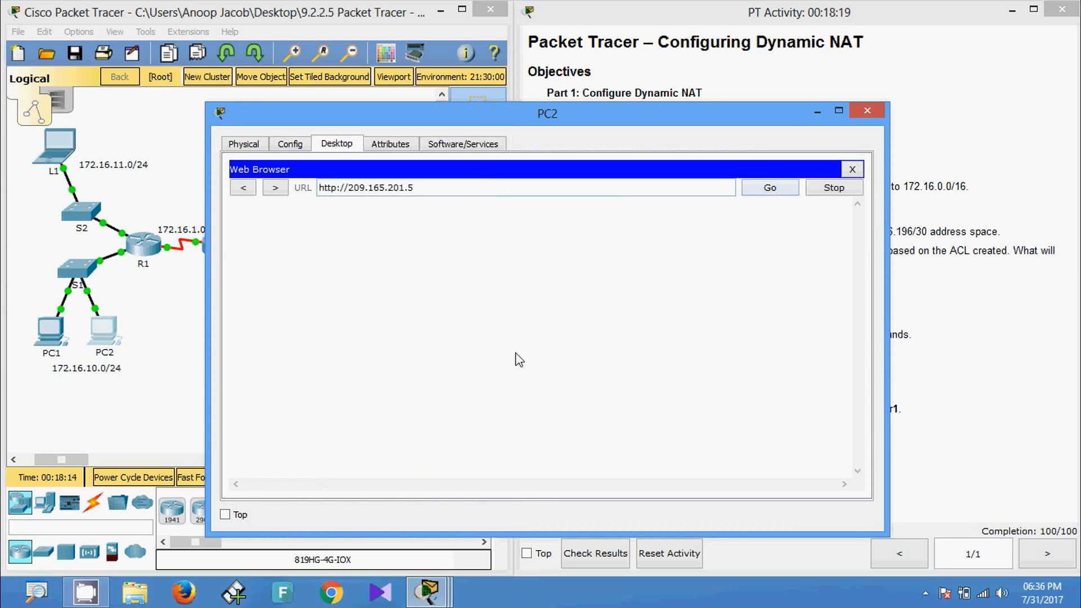
left_click(770, 188)
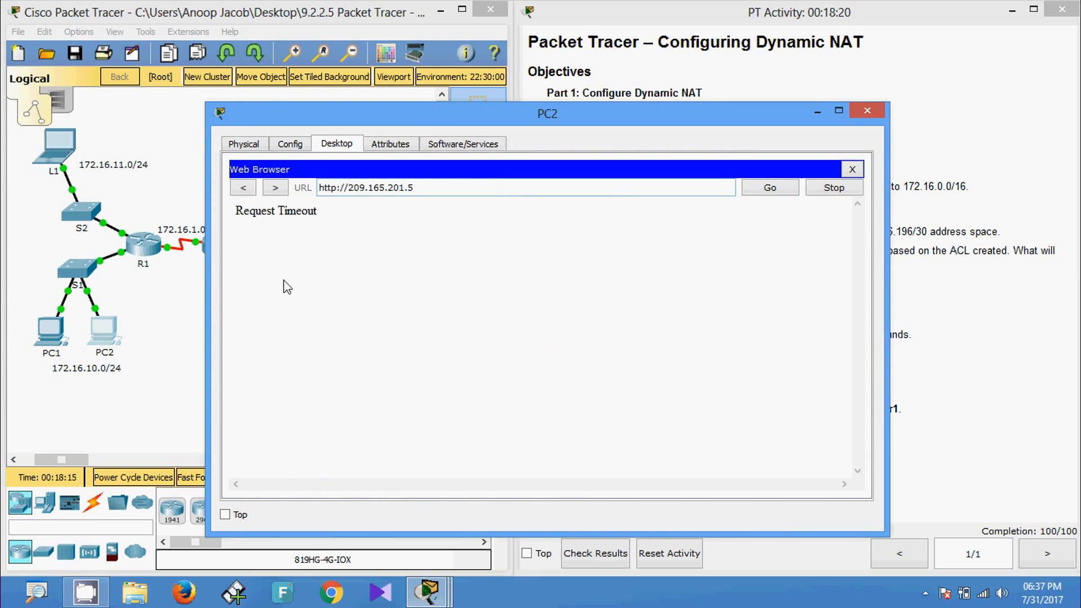
mouse_move(286, 231)
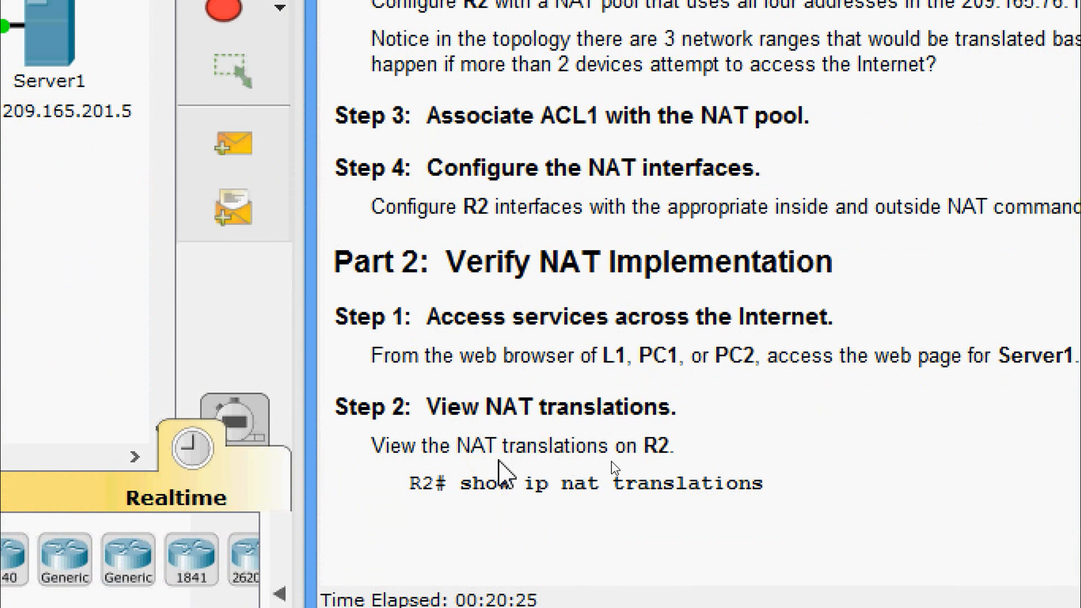
mouse_move(596, 513)
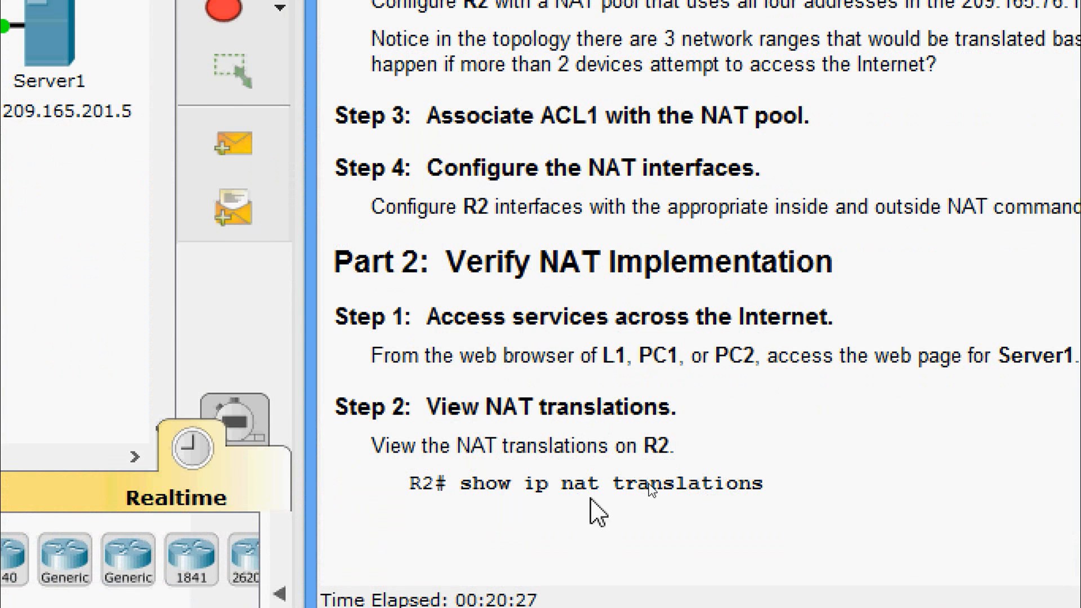
mouse_move(702, 522)
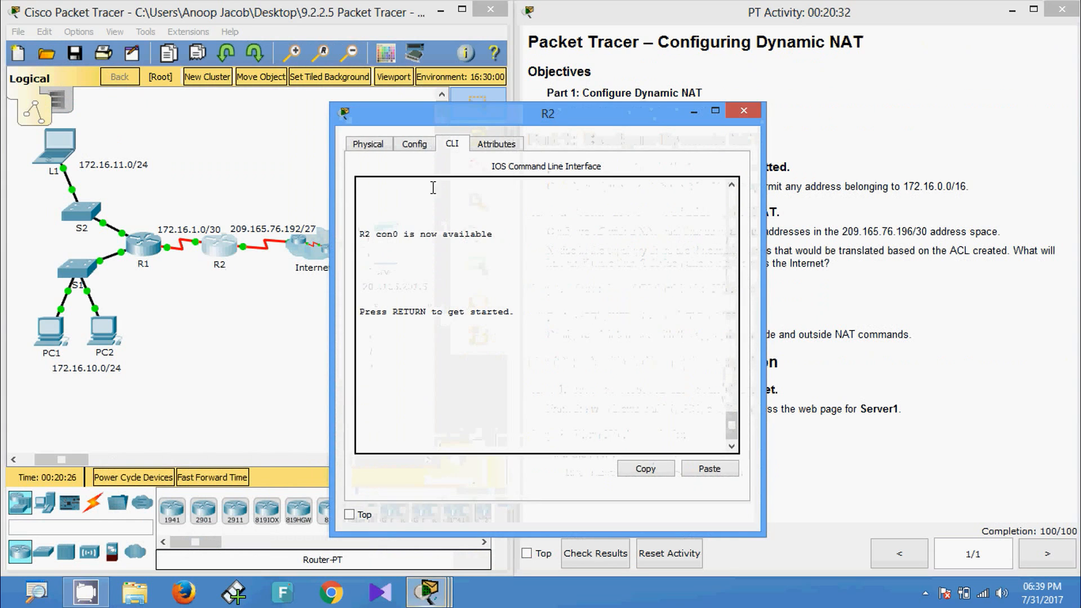
- Run enable and 'show ip nat translations' on R2 to list mappings to .197 and .198
key("Return")
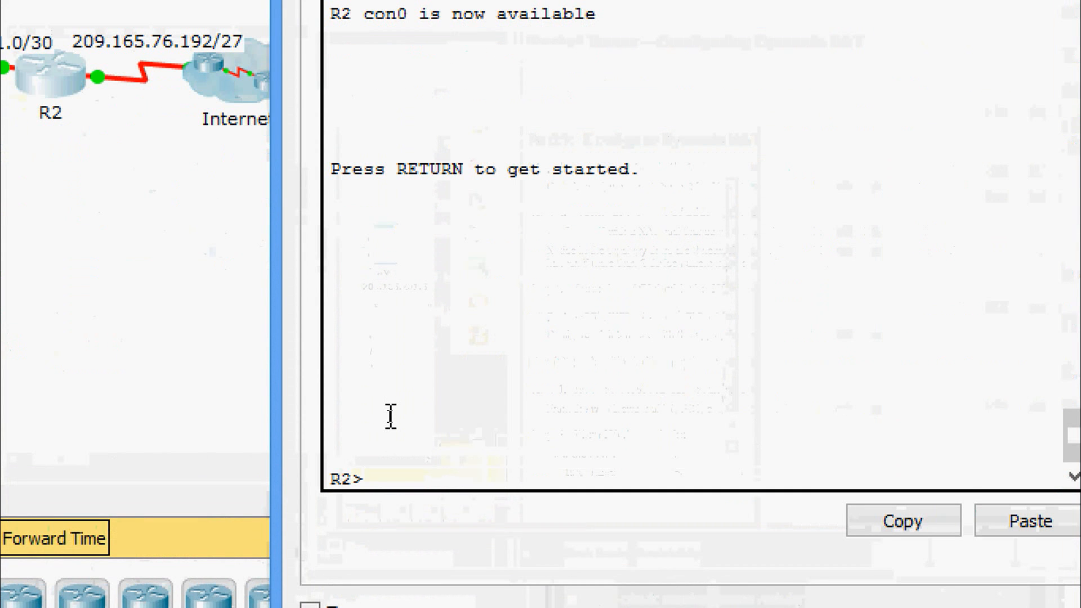
type("enable")
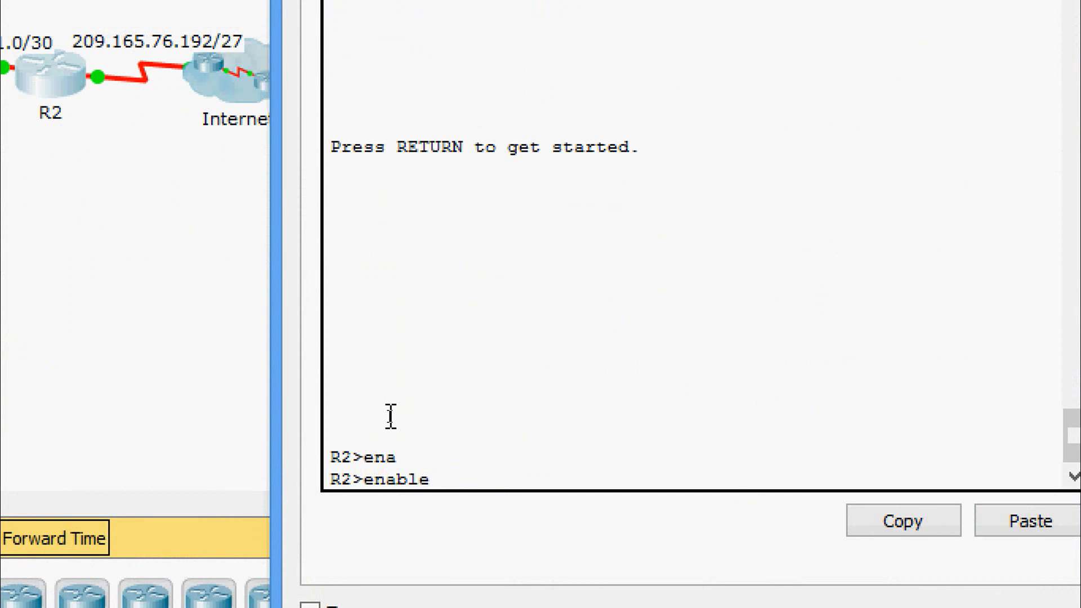
type("show ip n")
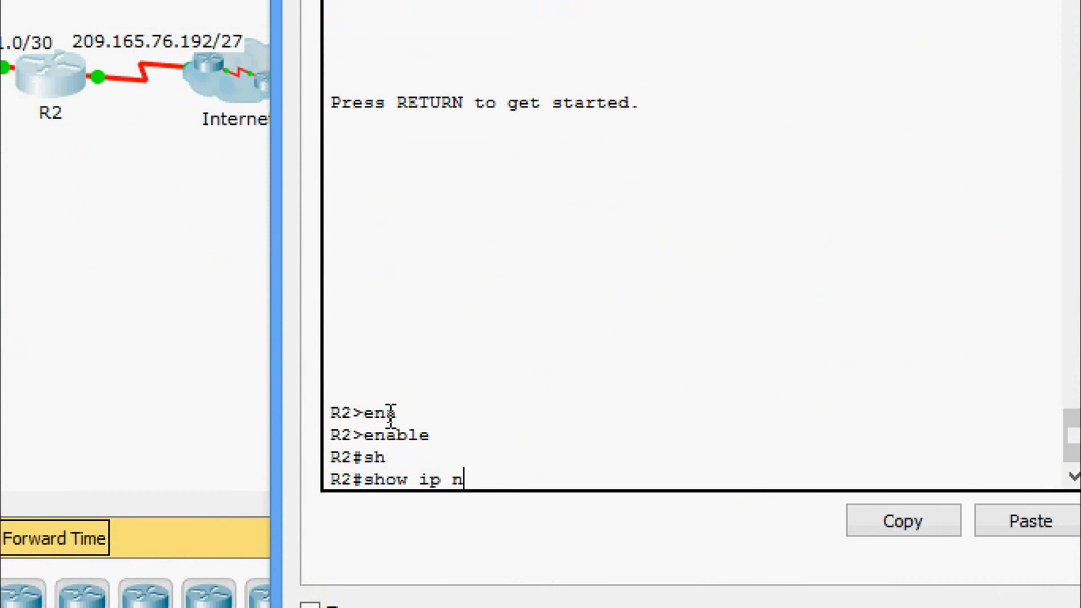
key("Return")
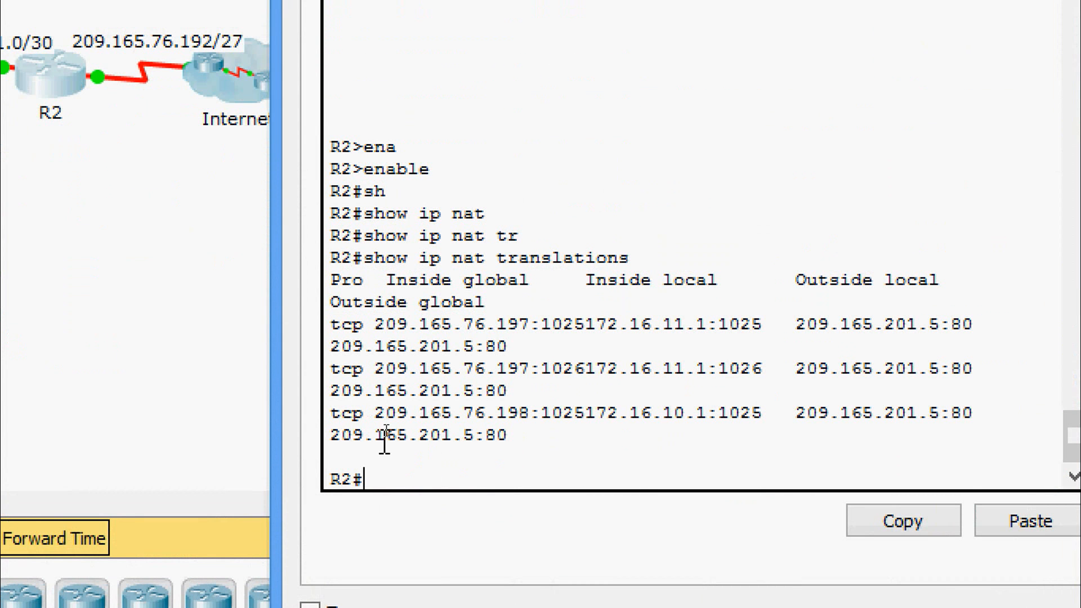
mouse_move(414, 379)
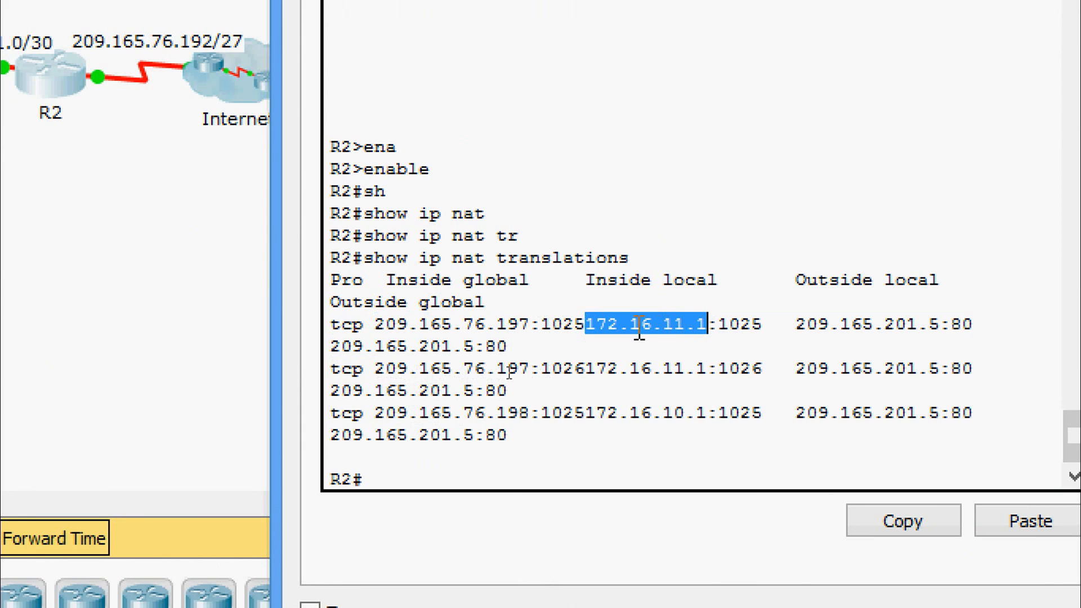
mouse_move(668, 335)
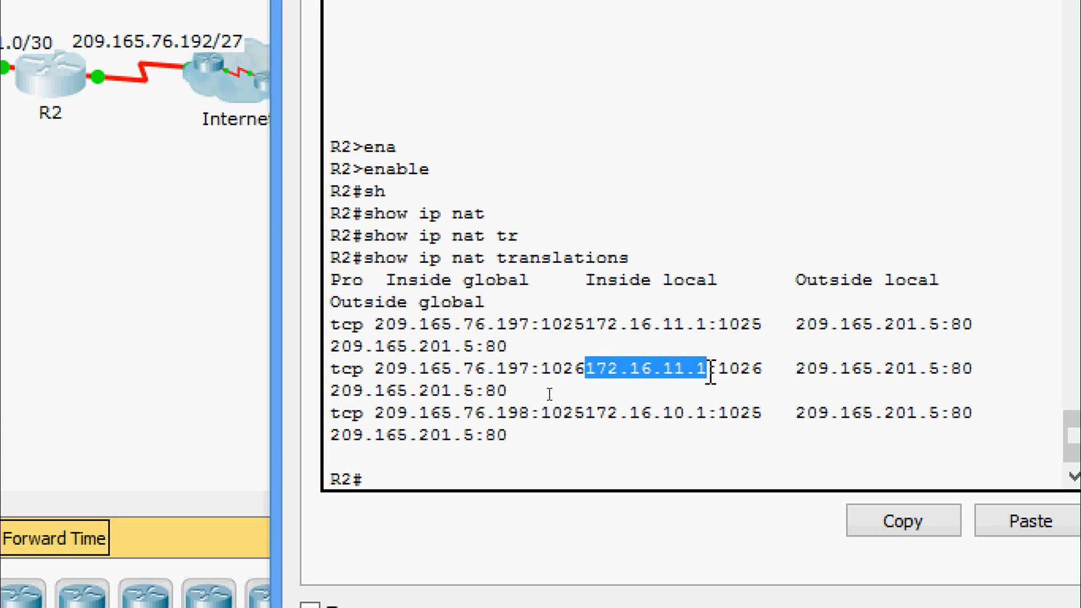
mouse_move(654, 418)
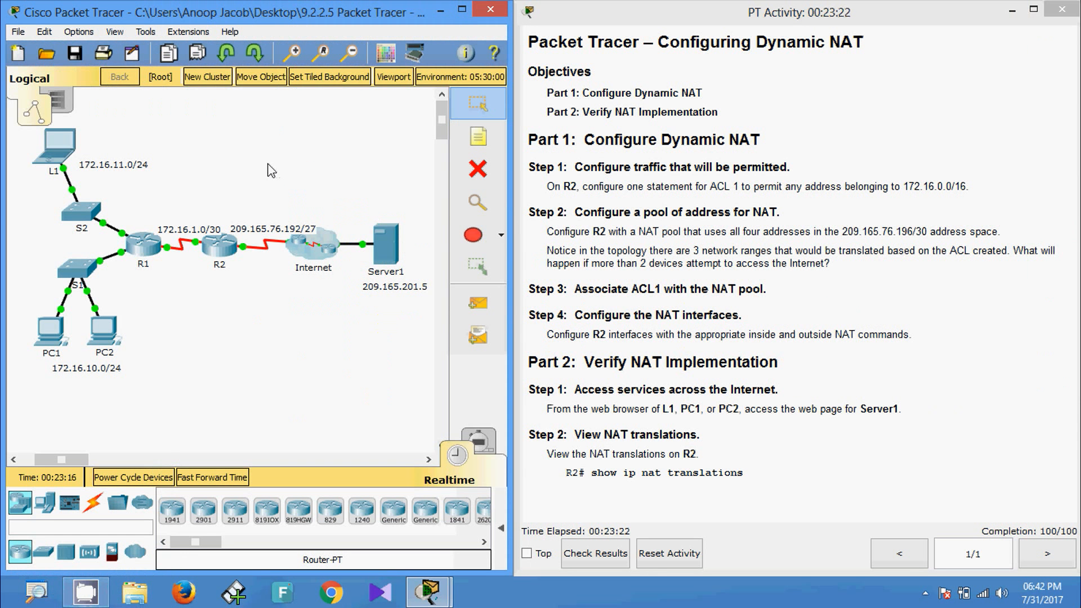
mouse_move(193, 194)
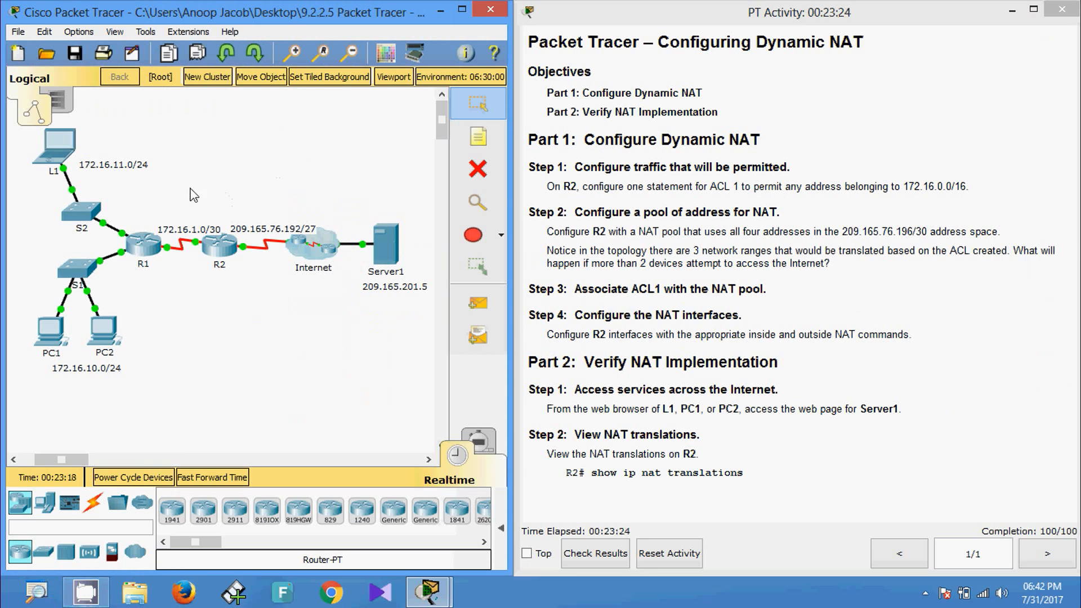
mouse_move(104, 166)
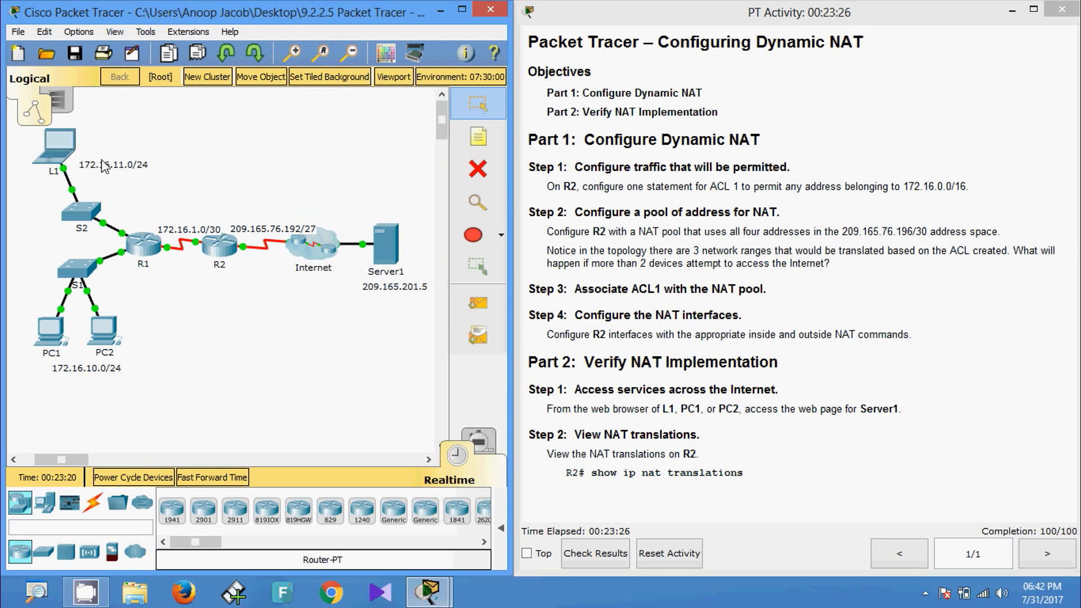
mouse_move(57, 145)
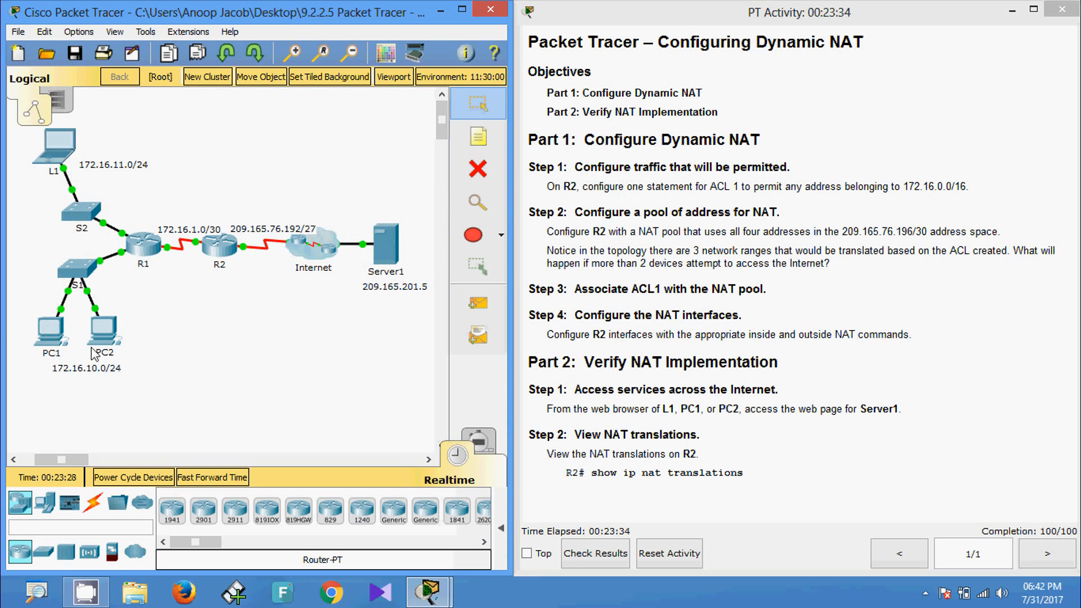
- Open PC2's device window on its Desktop tools
double_click(104, 331)
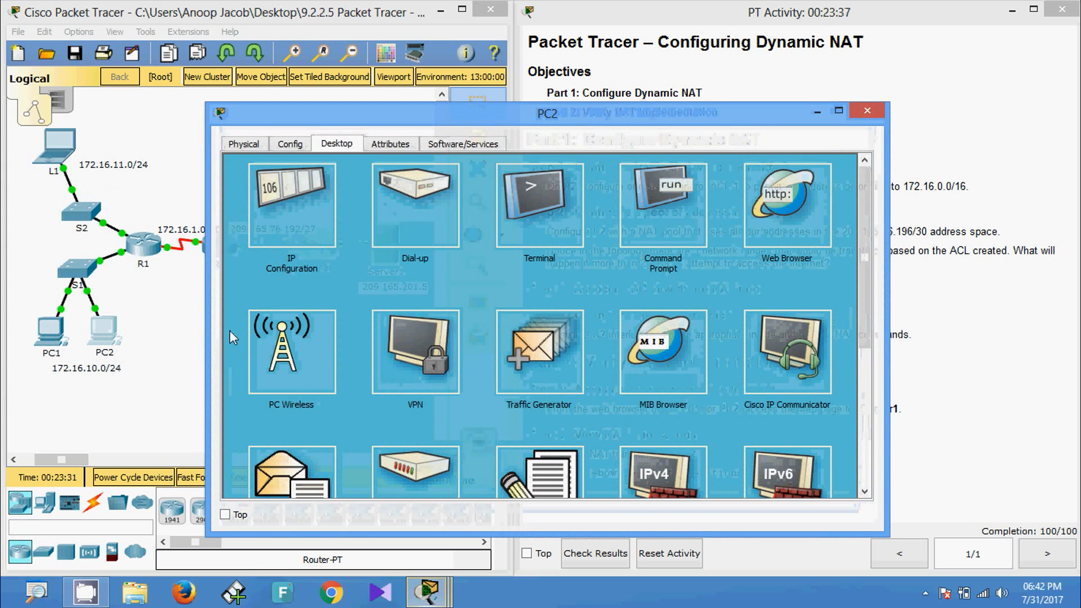